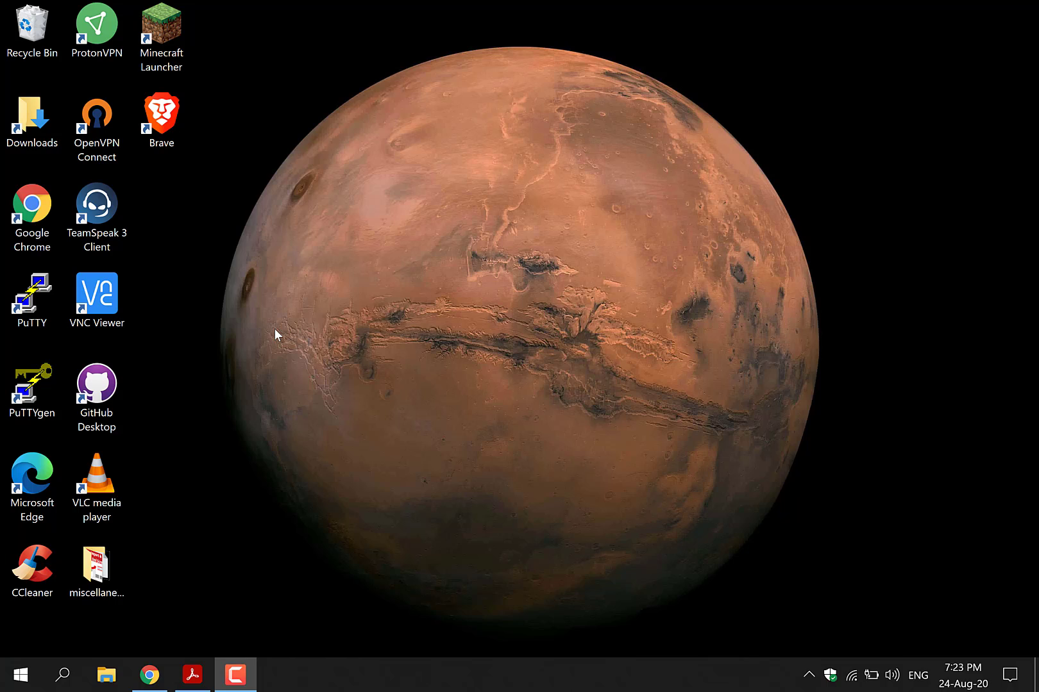
pyautogui.moveTo(262, 441)
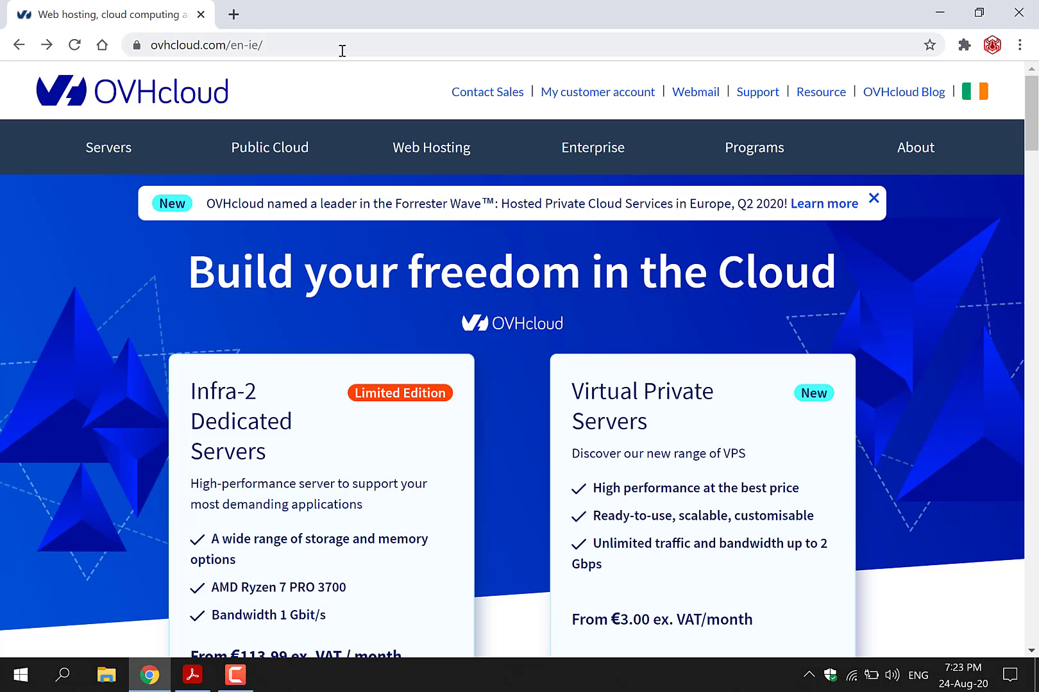
# - Select the address bar on the OVHcloud homepage to reach the Servers menu
pyautogui.click(205, 45)
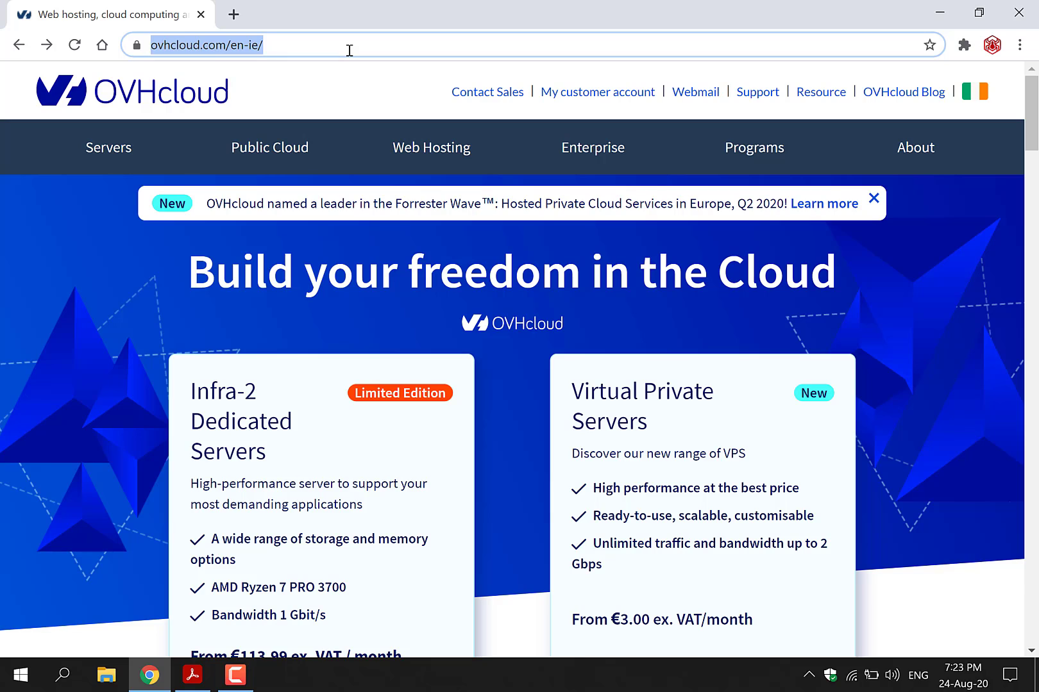
pyautogui.moveTo(217, 105)
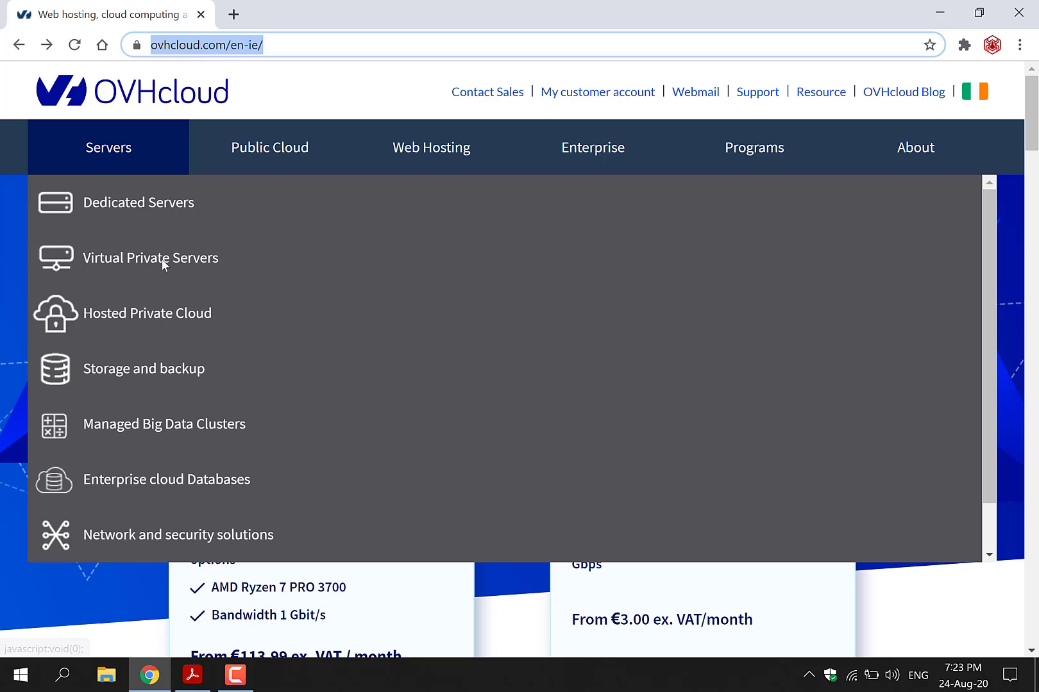
# - Go to Virtual Private Servers and start the order for the €3.00 Starter VPS in London
pyautogui.click(150, 257)
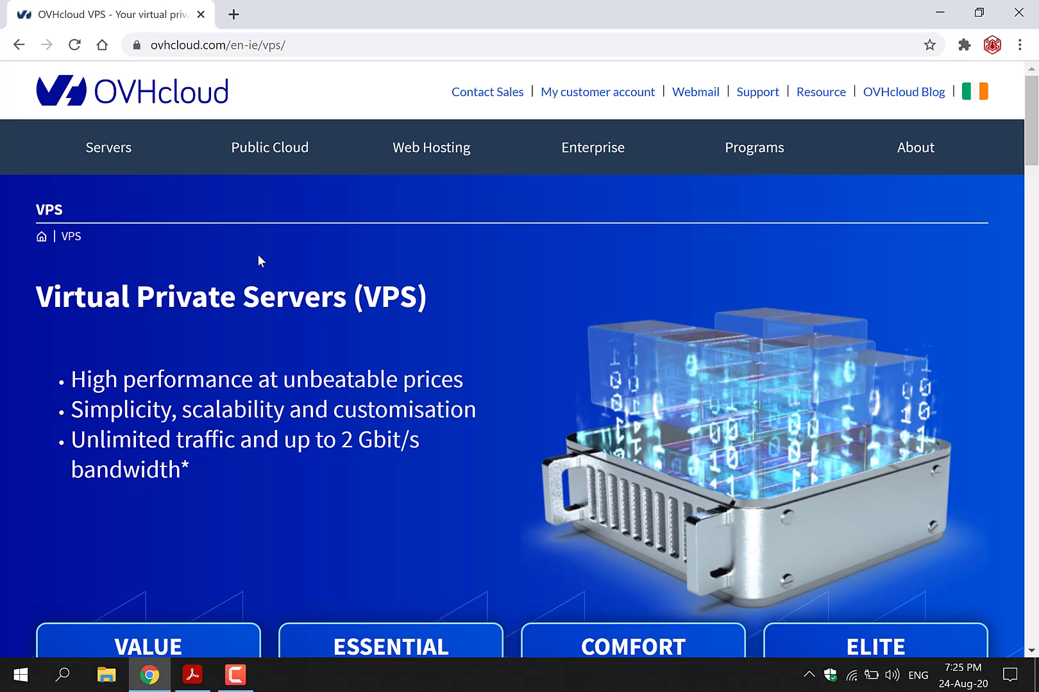
pyautogui.scroll(-3)
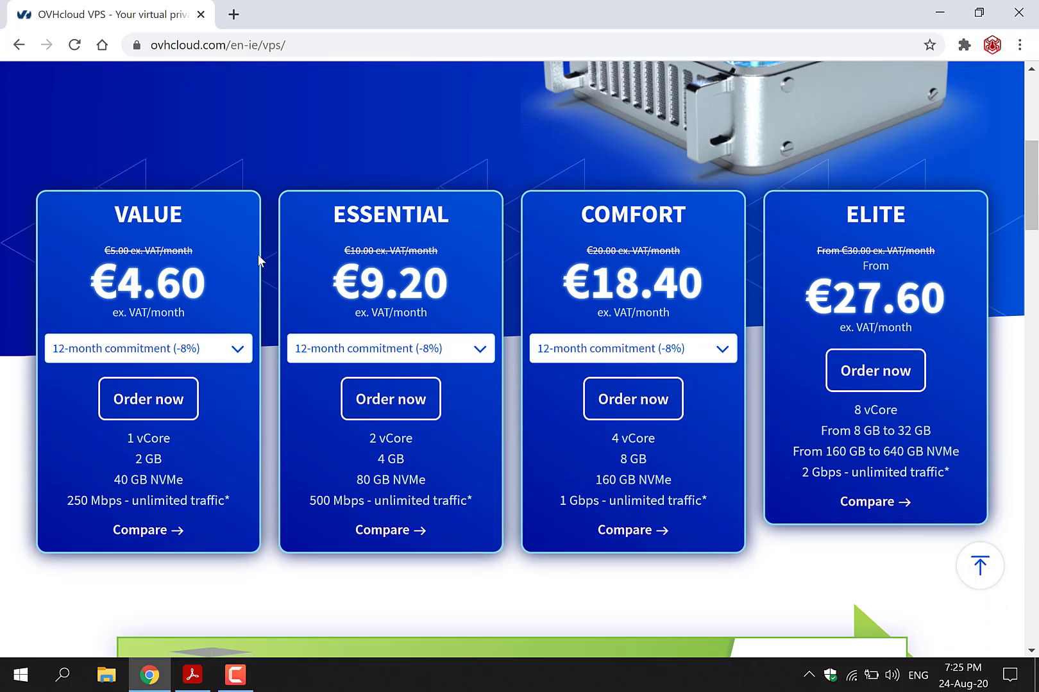
pyautogui.scroll(-3)
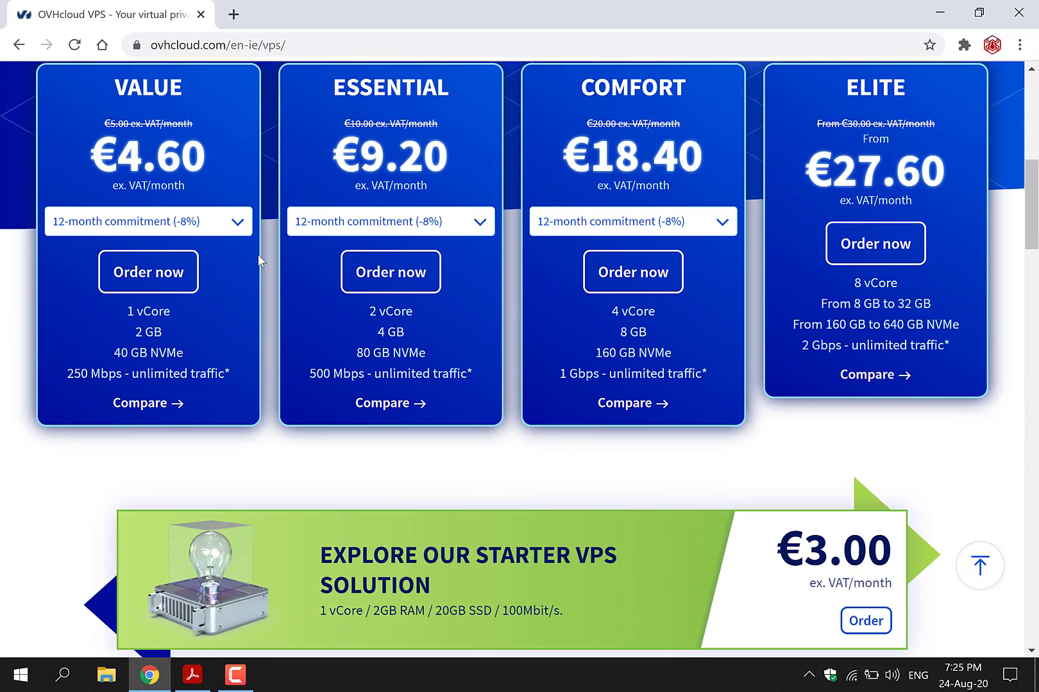
pyautogui.scroll(-3)
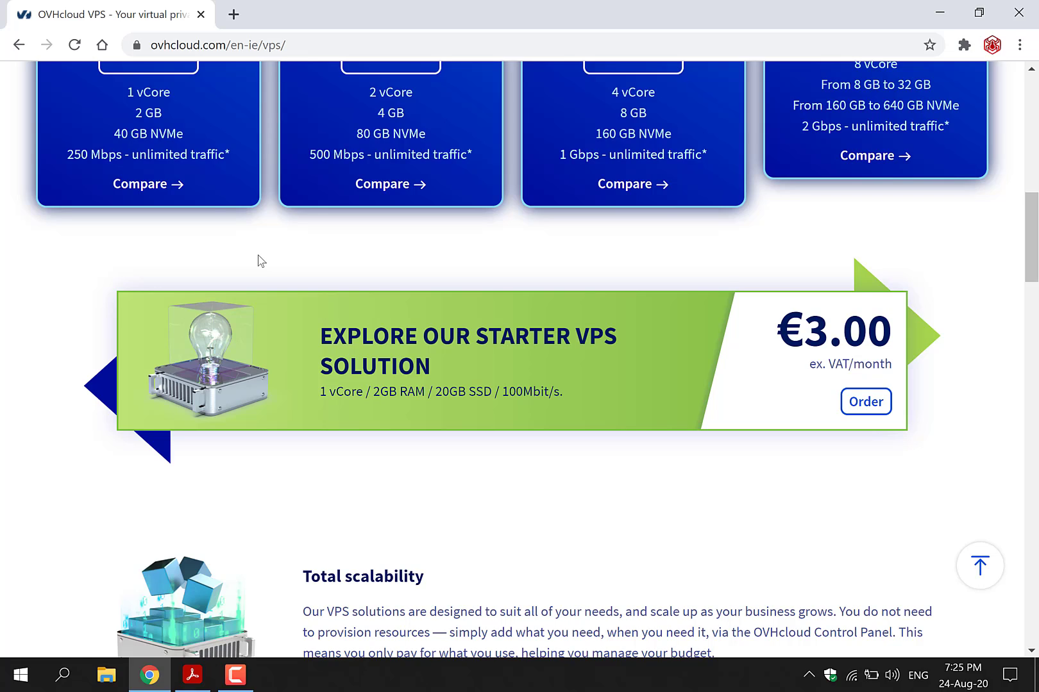
pyautogui.moveTo(756, 383)
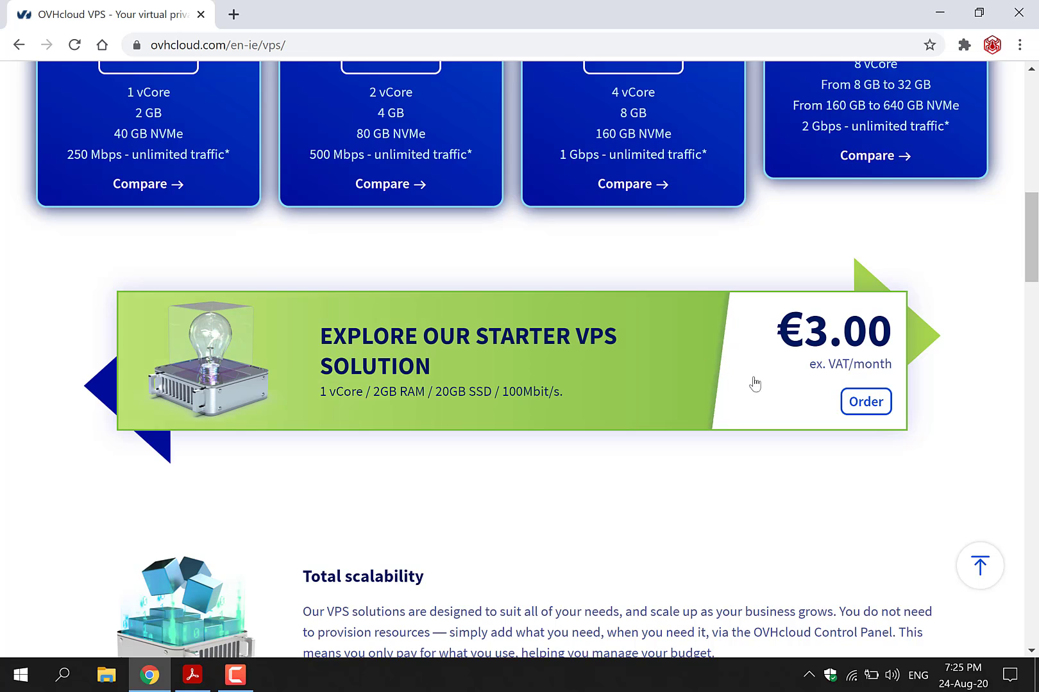
pyautogui.click(865, 401)
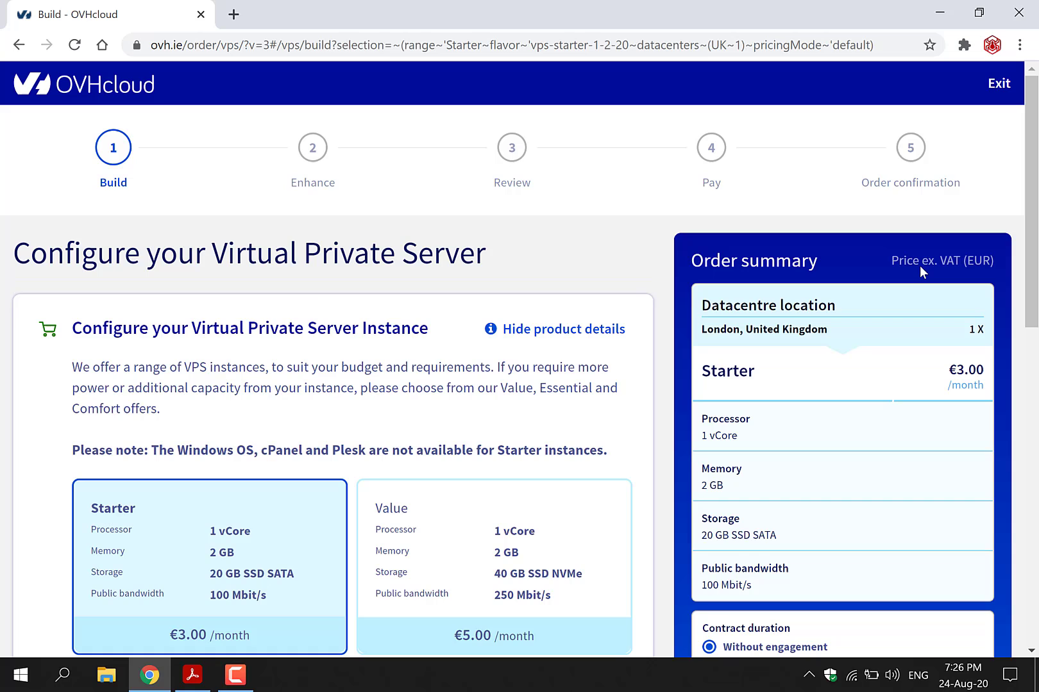
# - Choose a distribution with application: WordPress pre-installed on Debian 8
pyautogui.scroll(-3)
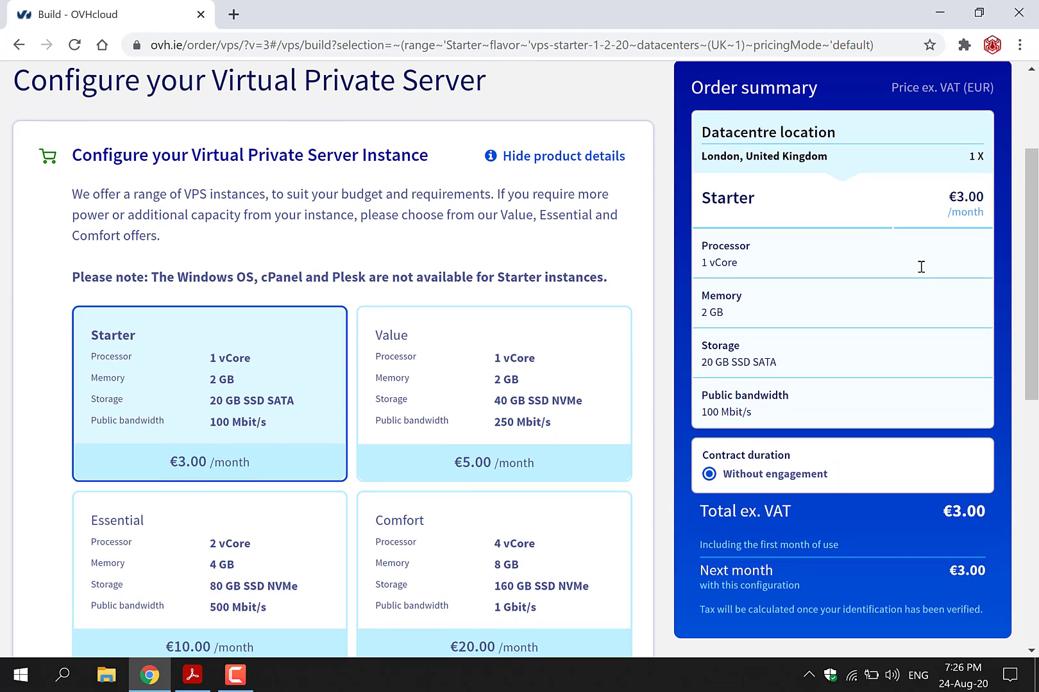
pyautogui.scroll(-3)
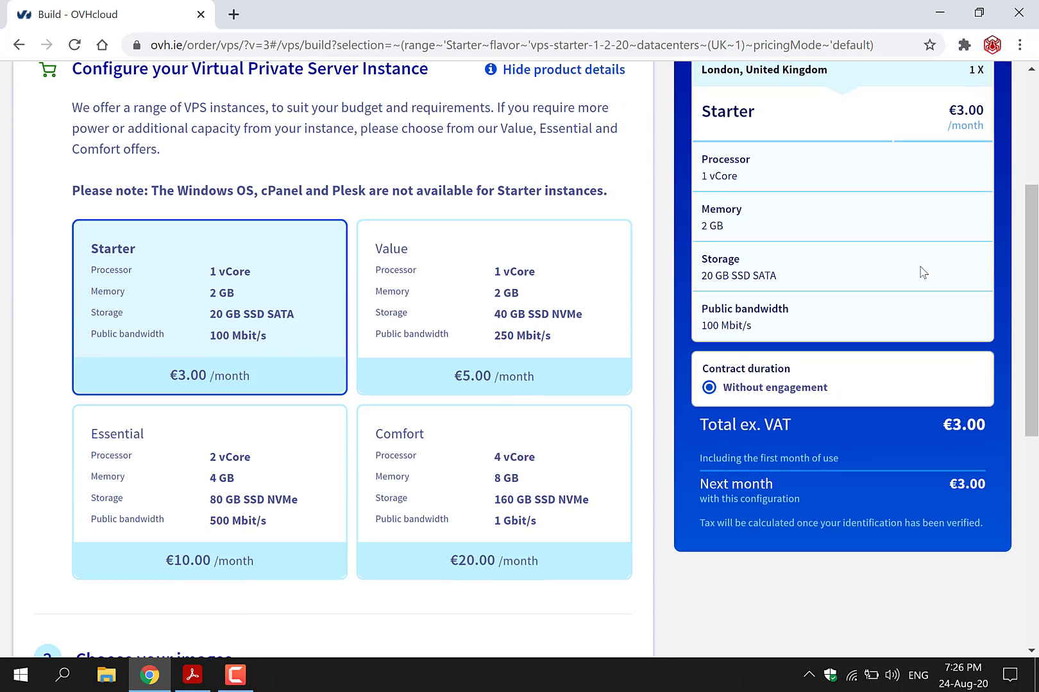
pyautogui.scroll(-3)
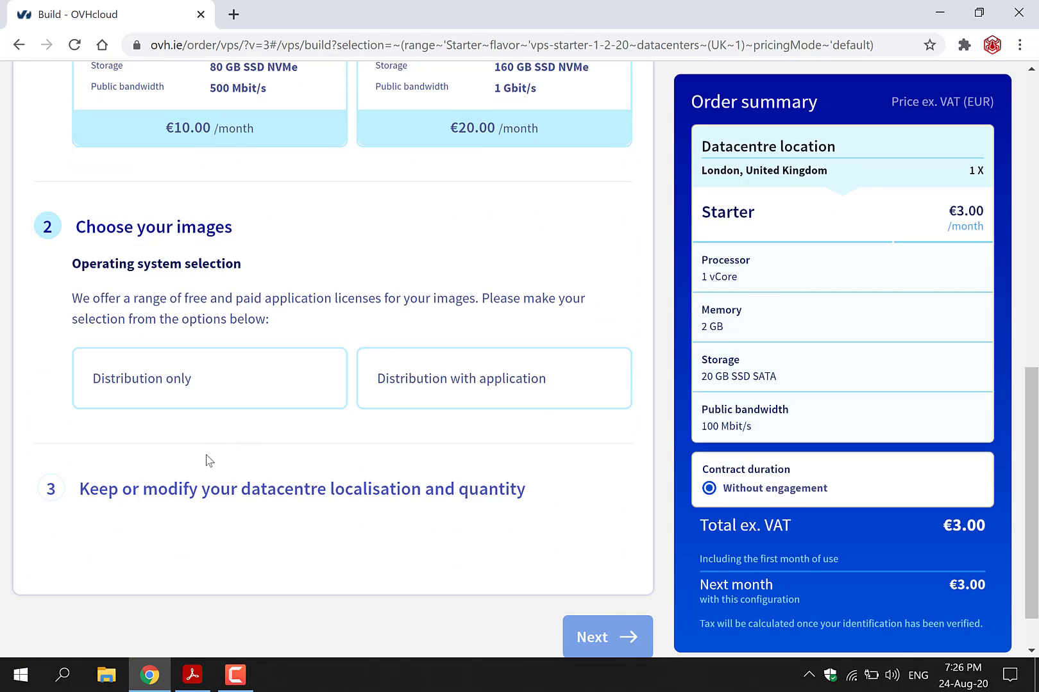
pyautogui.moveTo(216, 430)
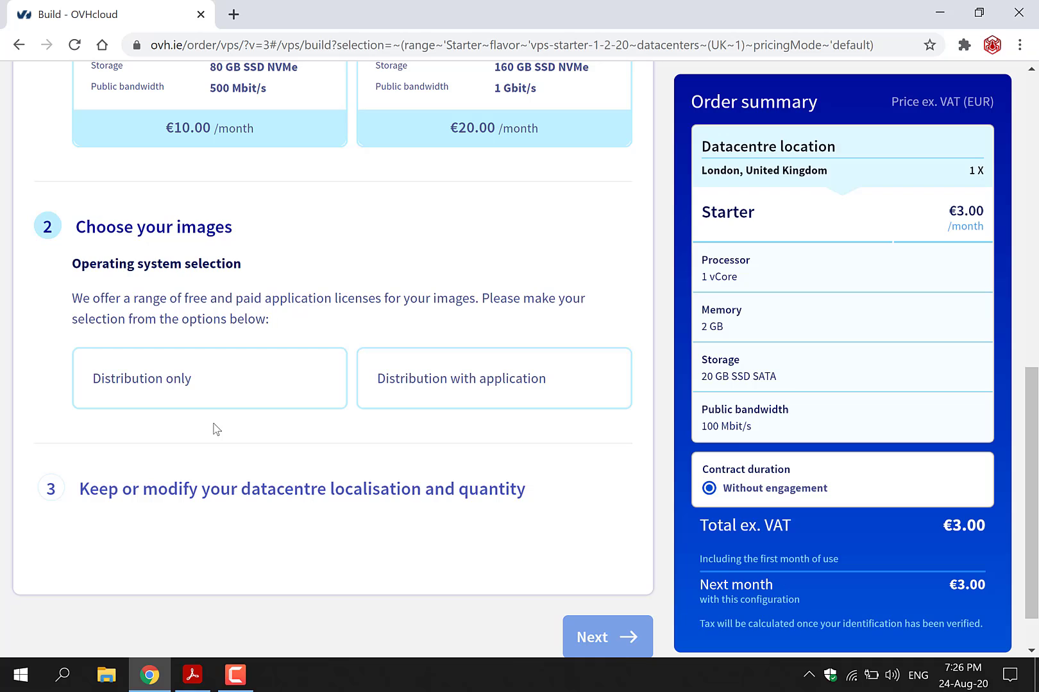
pyautogui.click(209, 378)
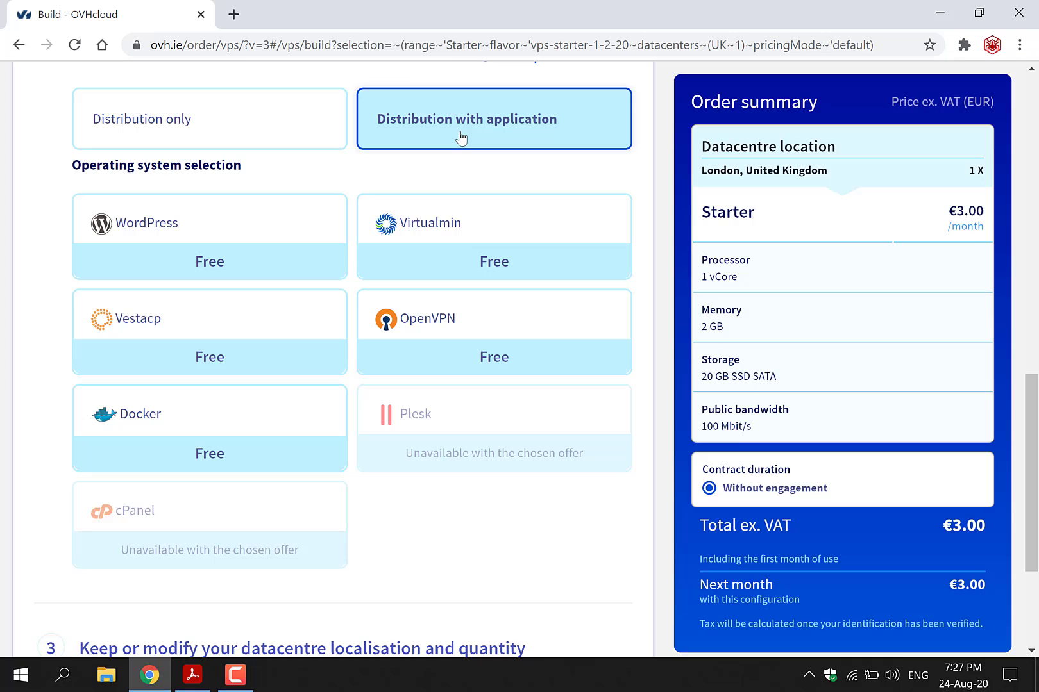
pyautogui.click(209, 223)
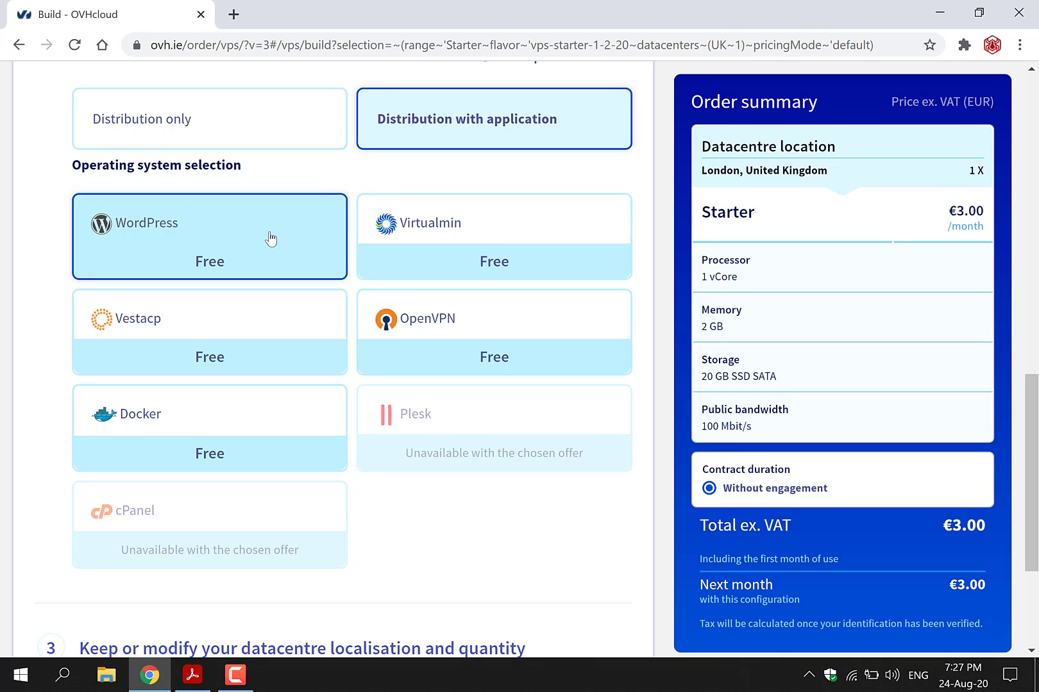
pyautogui.click(209, 236)
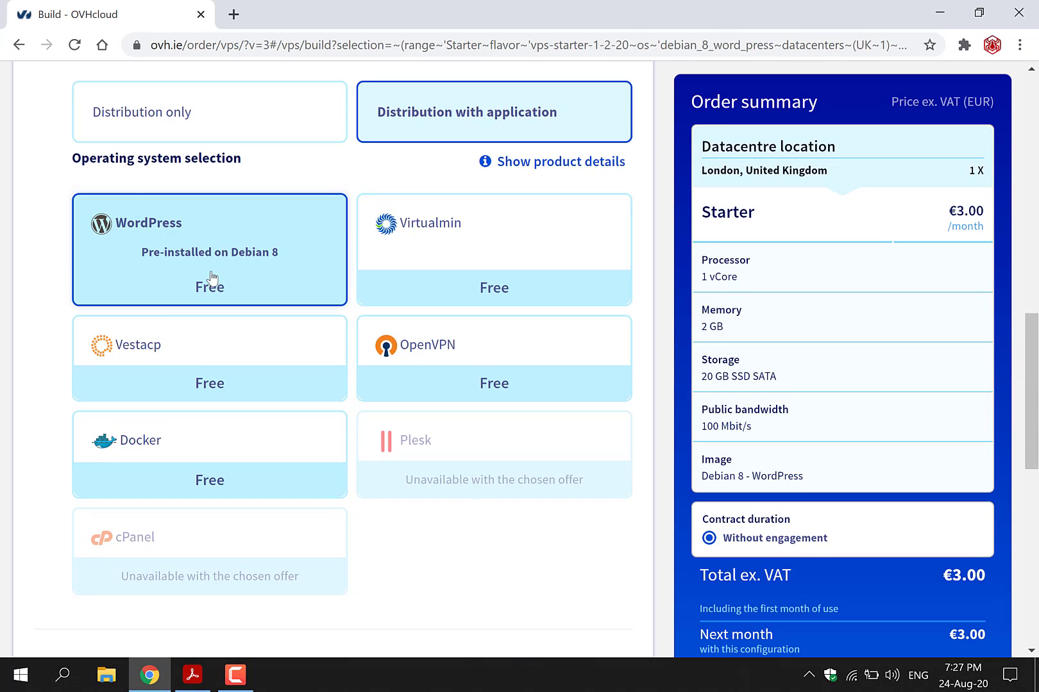
pyautogui.moveTo(307, 263)
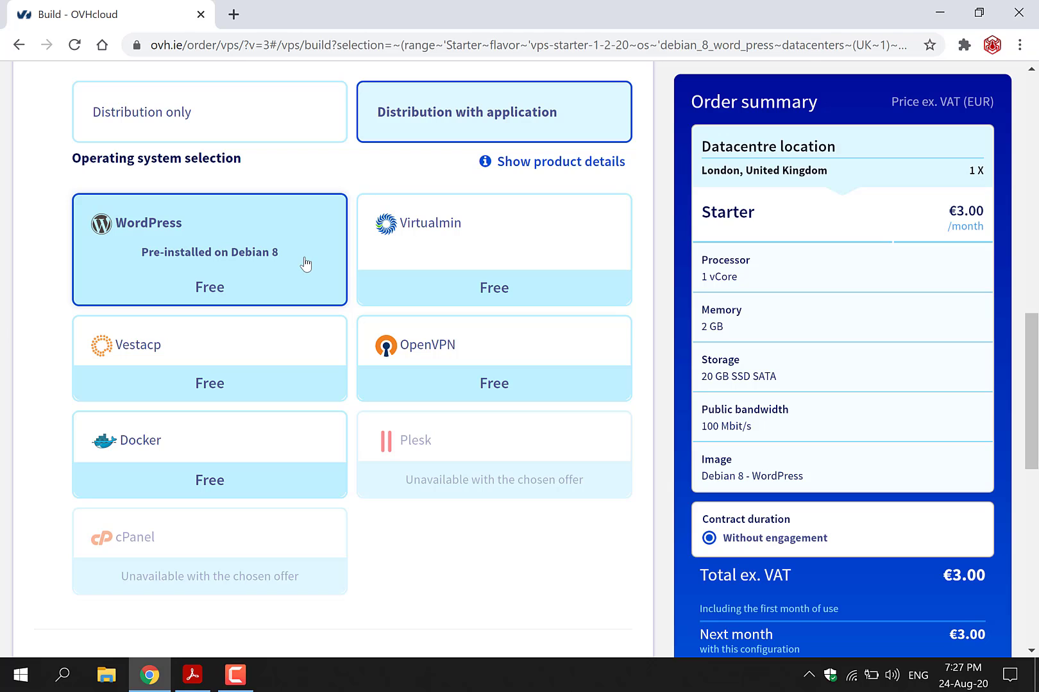
# - Keep the London datacentre with quantity 1 and continue to the Enhance options step
pyautogui.scroll(-3)
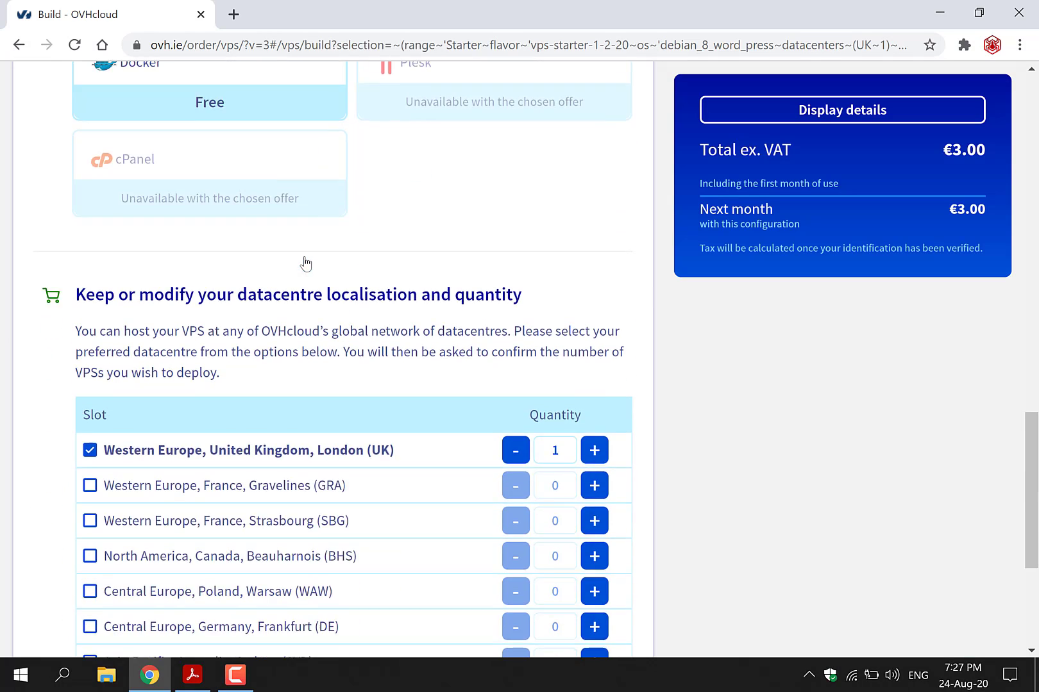
pyautogui.scroll(-3)
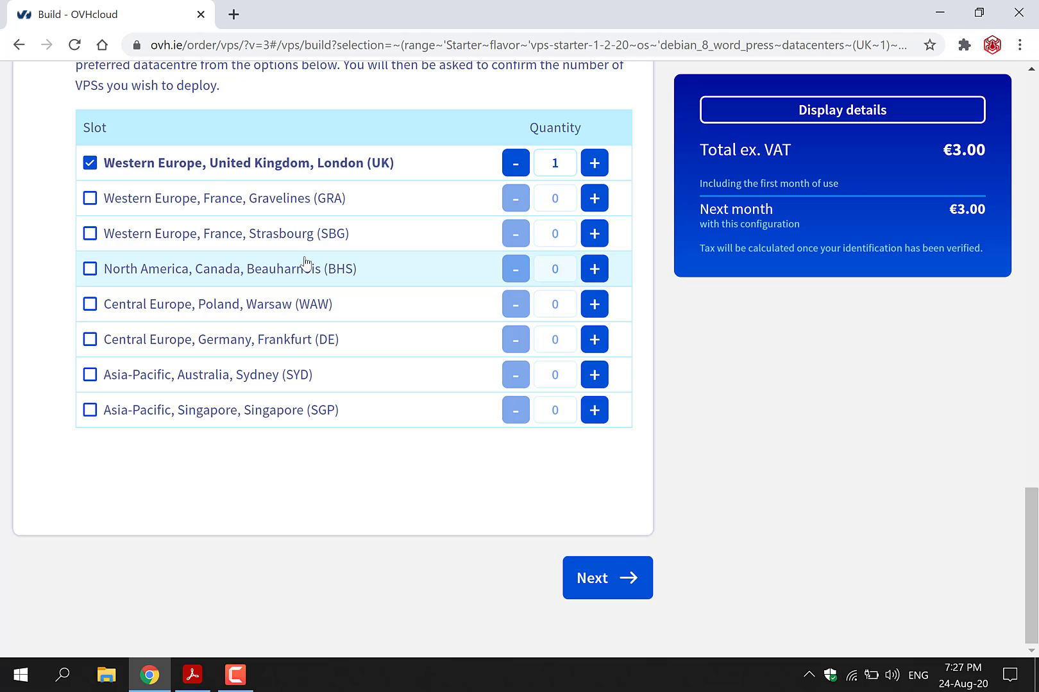
pyautogui.moveTo(392, 290)
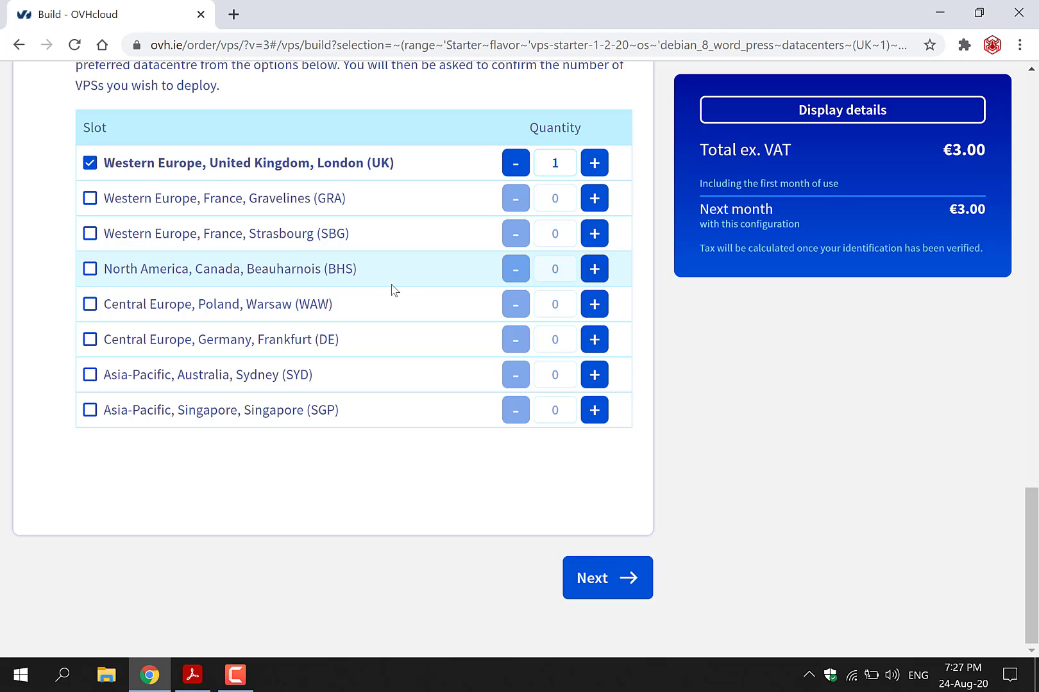
pyautogui.click(605, 577)
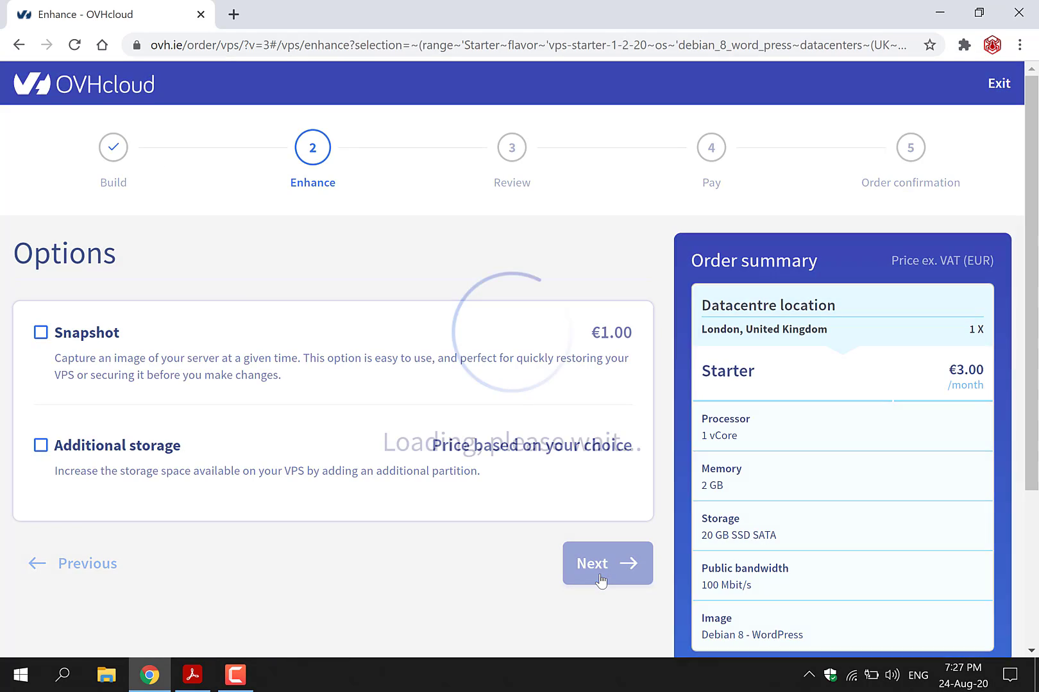
# - Skip the options, review the €3.69 one-month order summary and proceed to Log in and pay
pyautogui.click(607, 565)
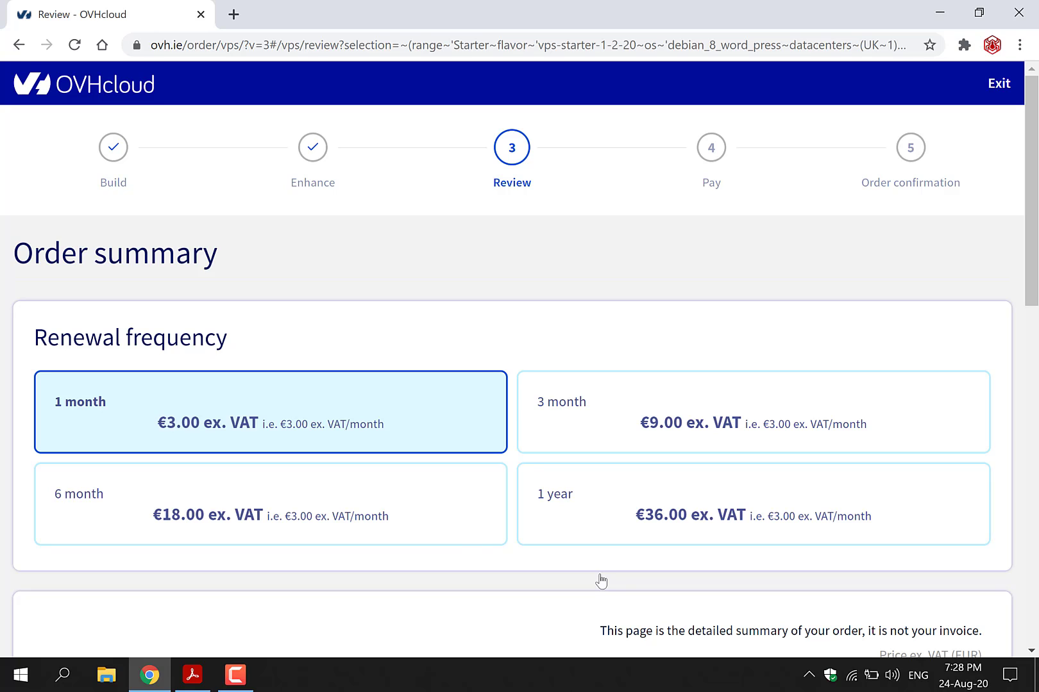
pyautogui.scroll(-3)
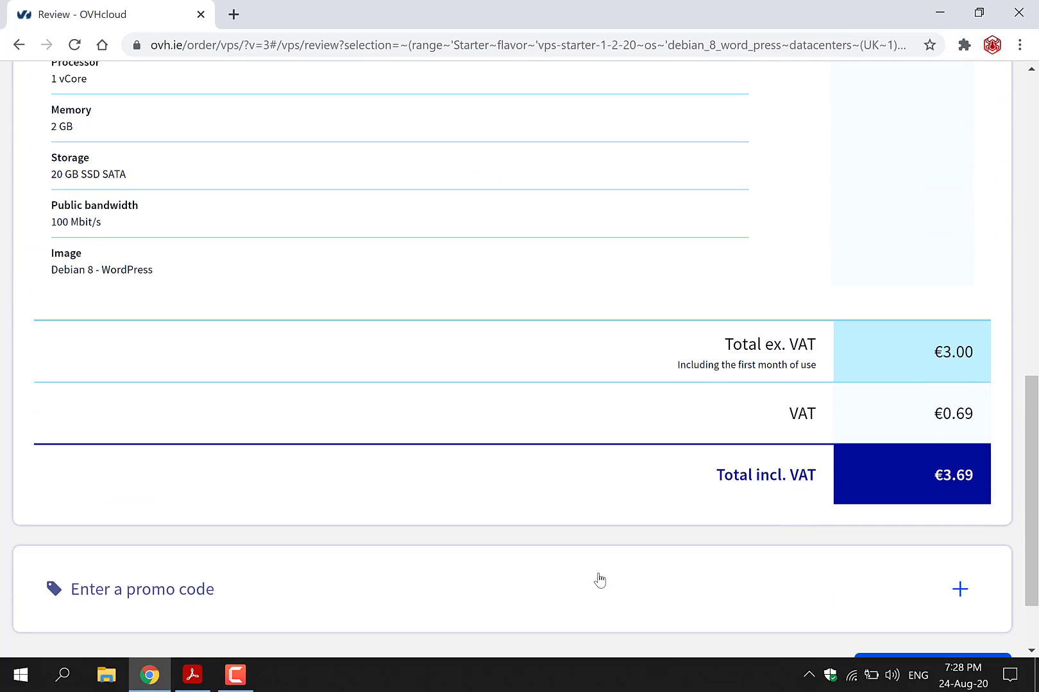
pyautogui.scroll(-3)
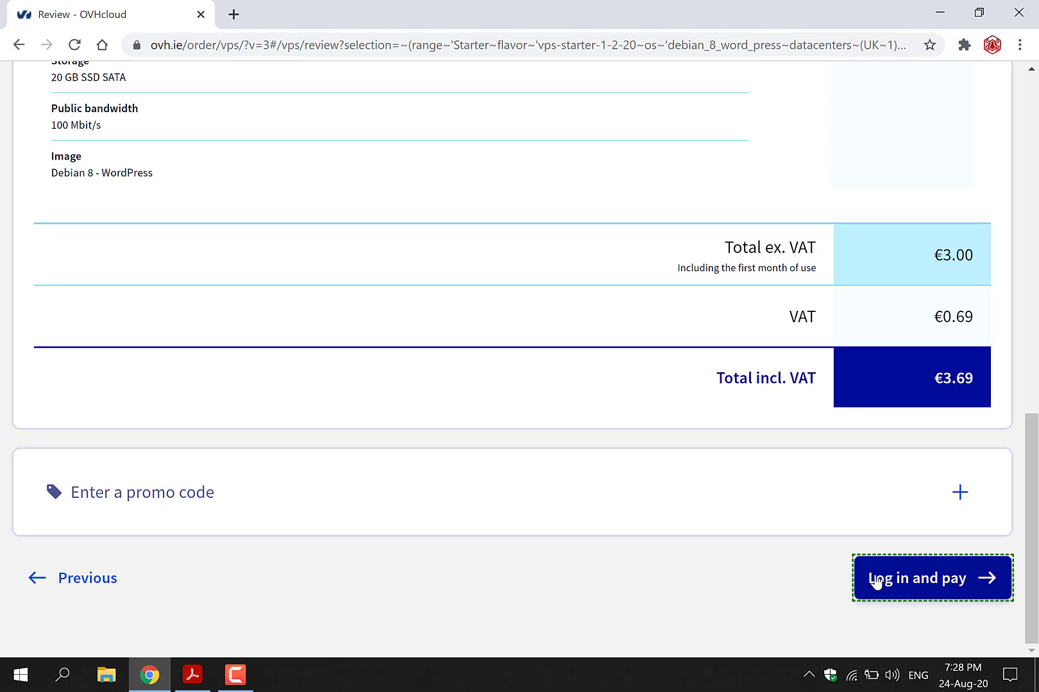
pyautogui.click(931, 578)
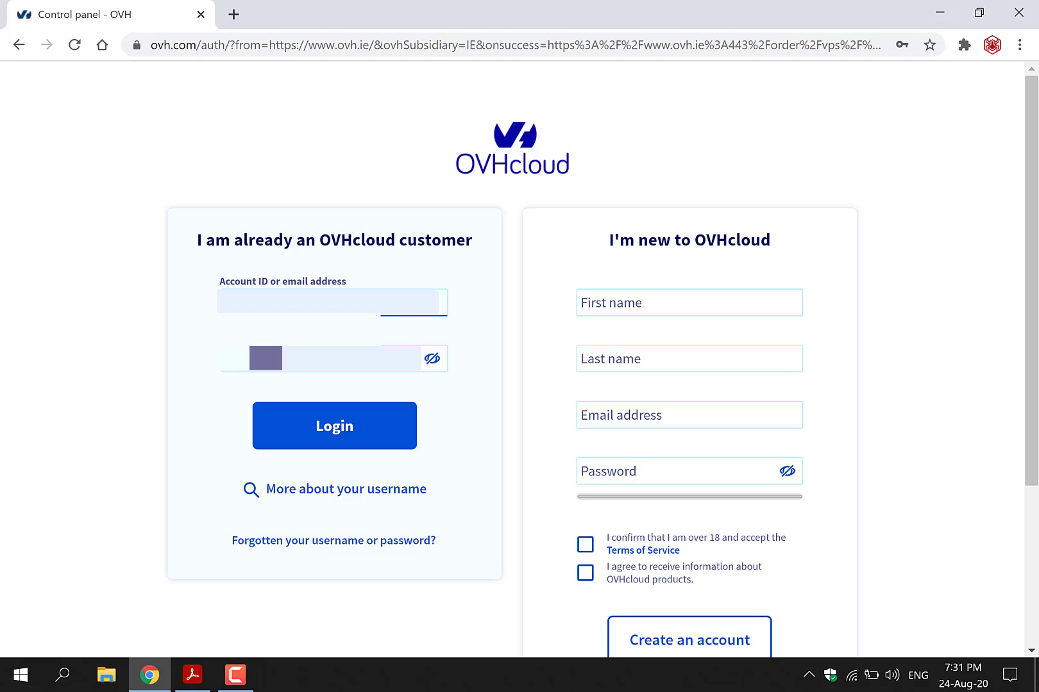
# - Log in with the existing OVHcloud customer account to complete the VPS order
pyautogui.click(191, 675)
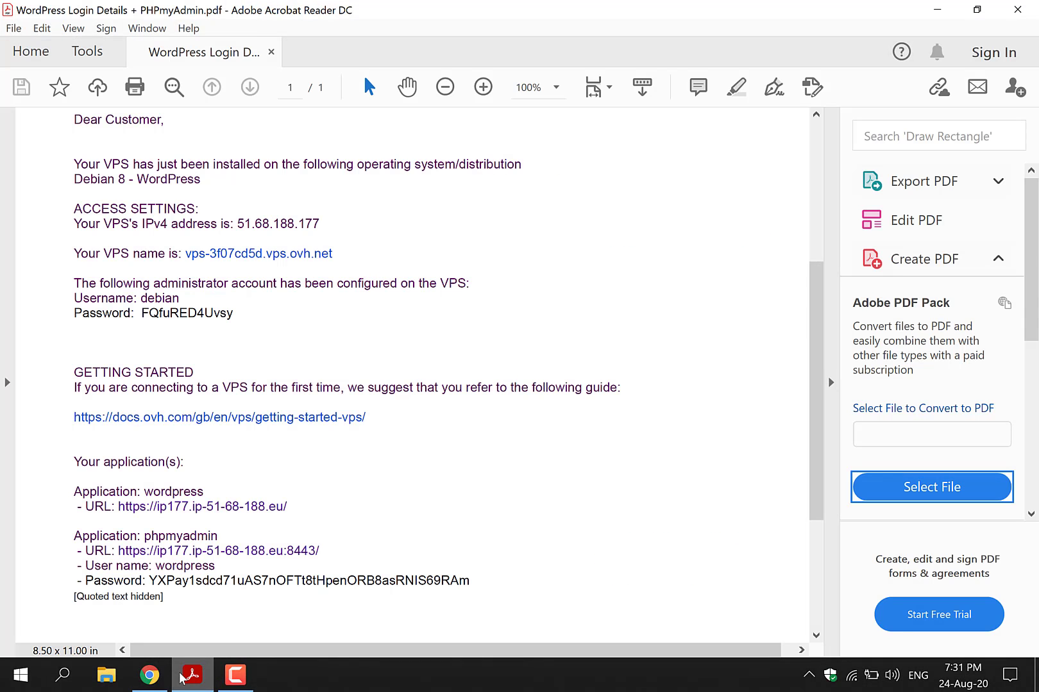
pyautogui.moveTo(331, 240)
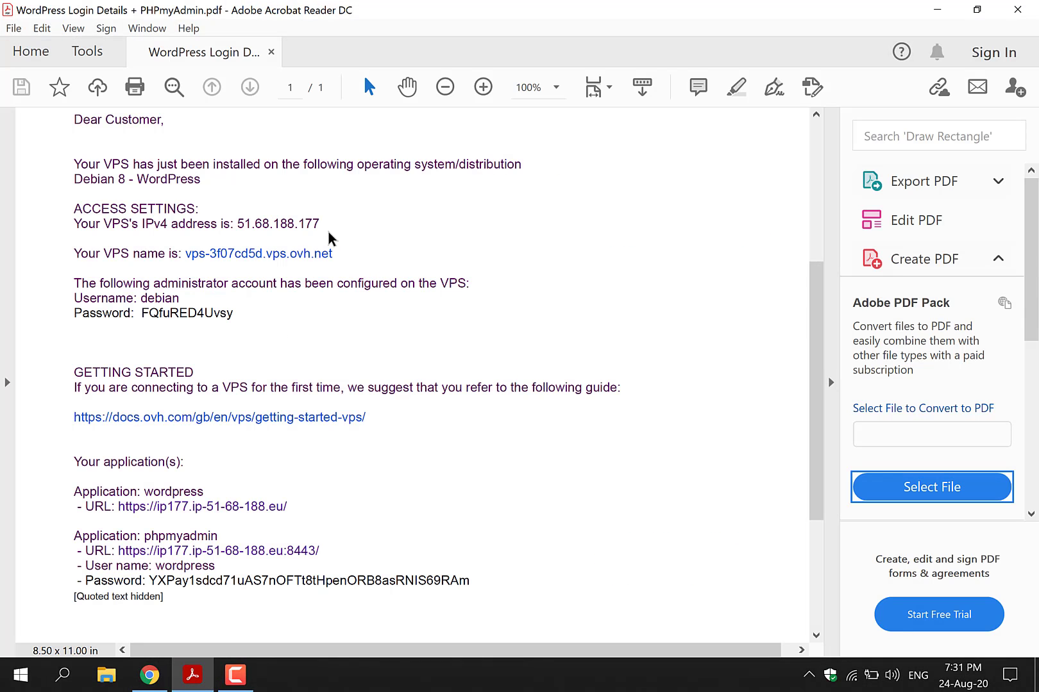
pyautogui.moveTo(256, 232)
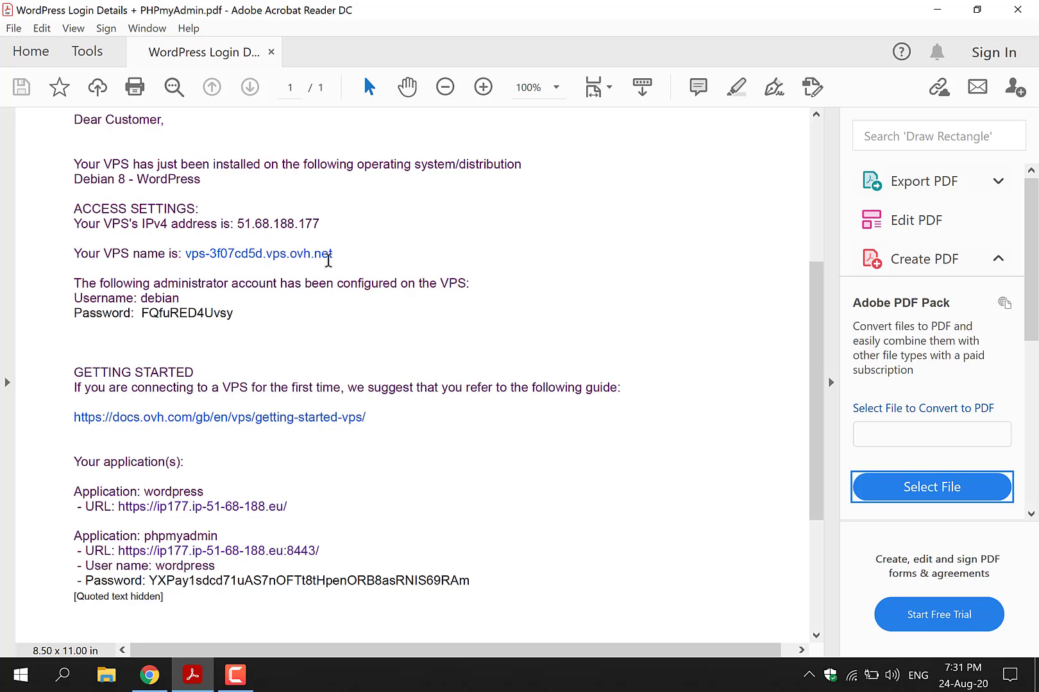
pyautogui.moveTo(275, 296)
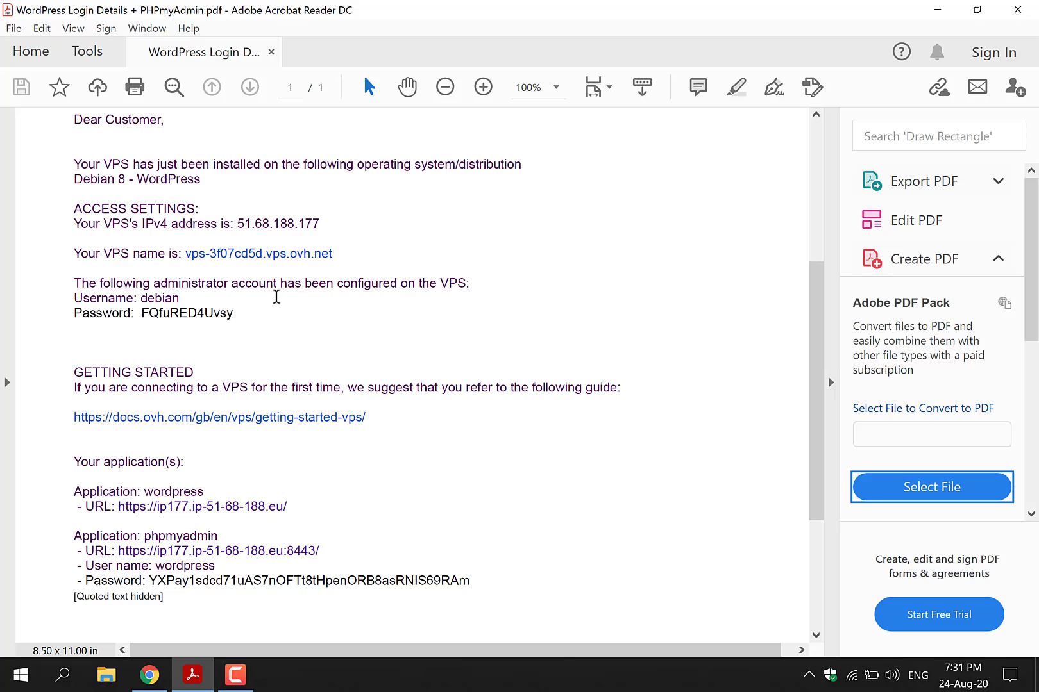
pyautogui.moveTo(270, 451)
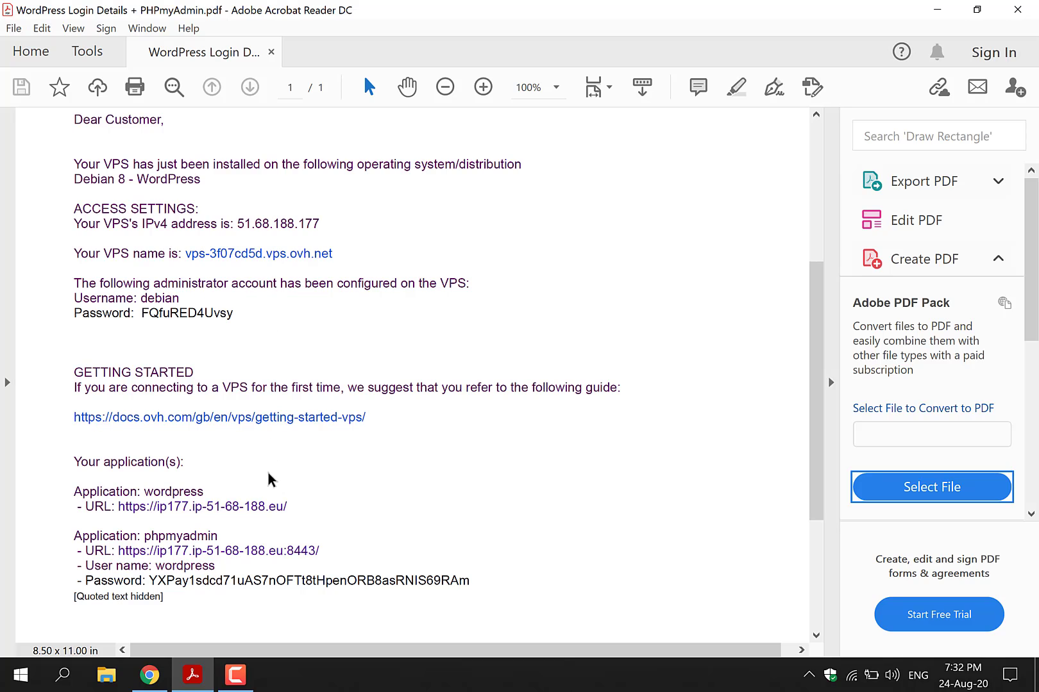
pyautogui.moveTo(262, 519)
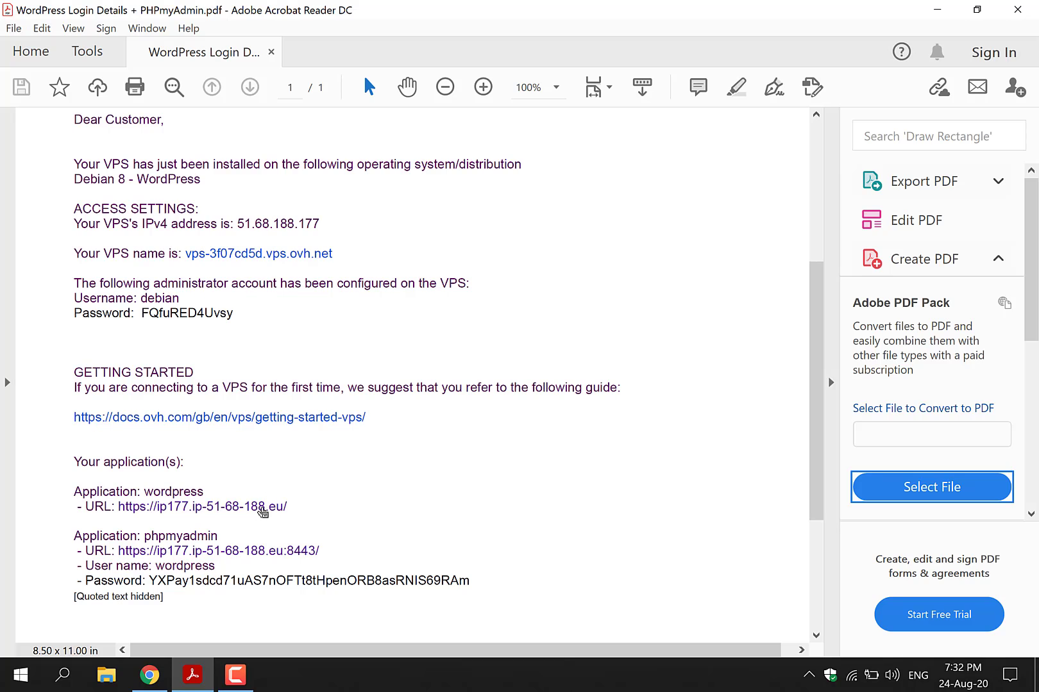
pyautogui.moveTo(263, 507)
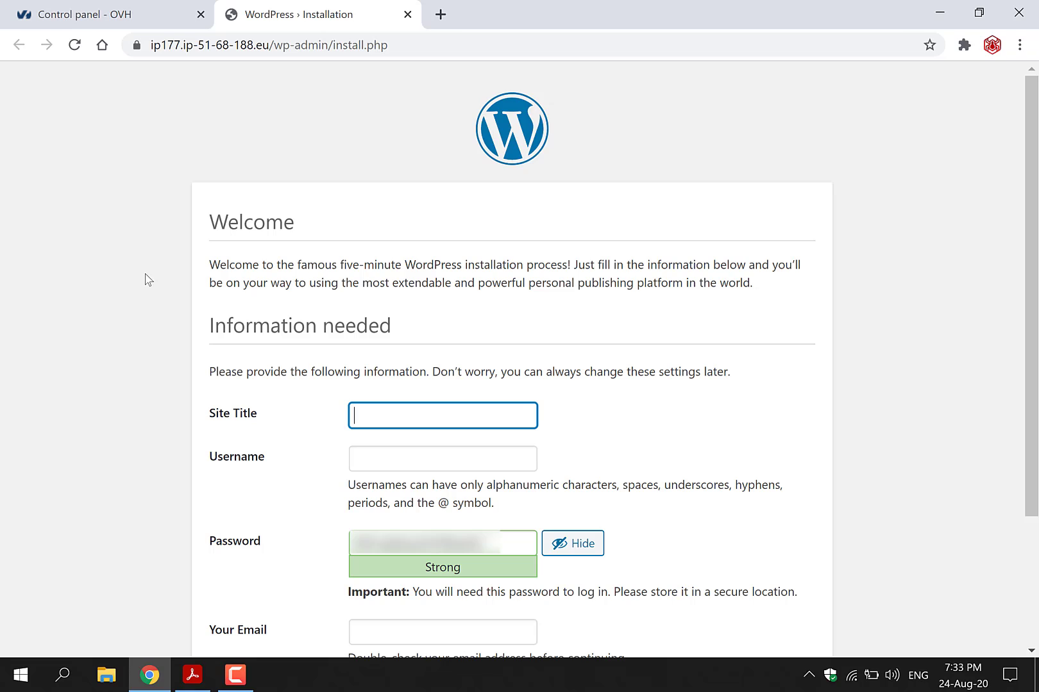
# - Enter site title 'websplaining', username 'websplainer', discourage search indexing and install WordPress
pyautogui.scroll(-3)
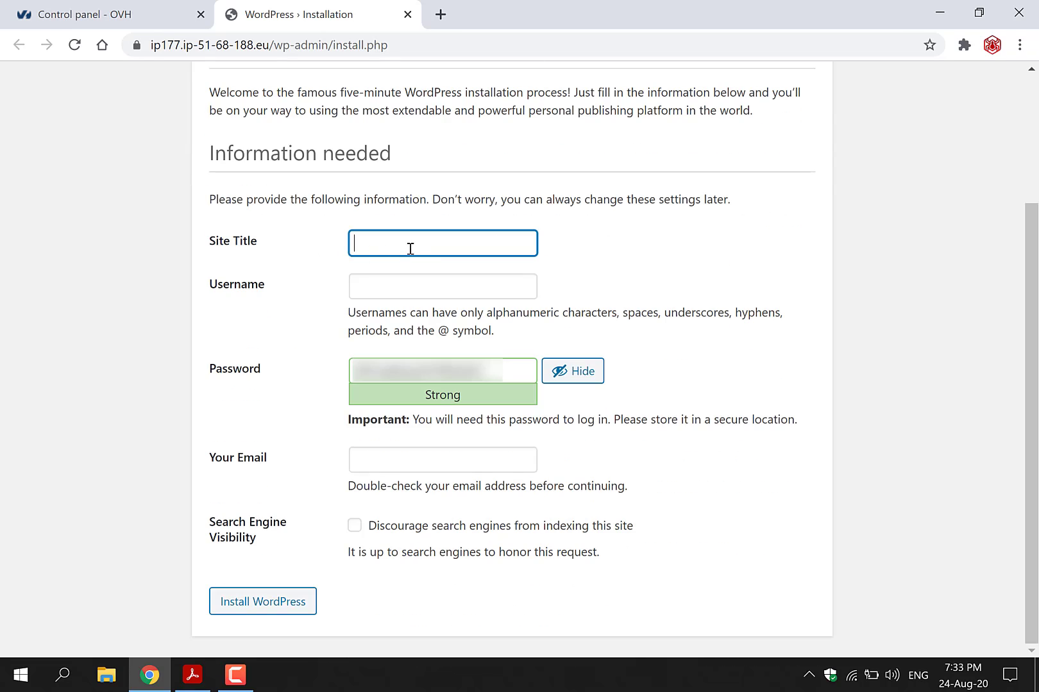
pyautogui.write('websplainin')
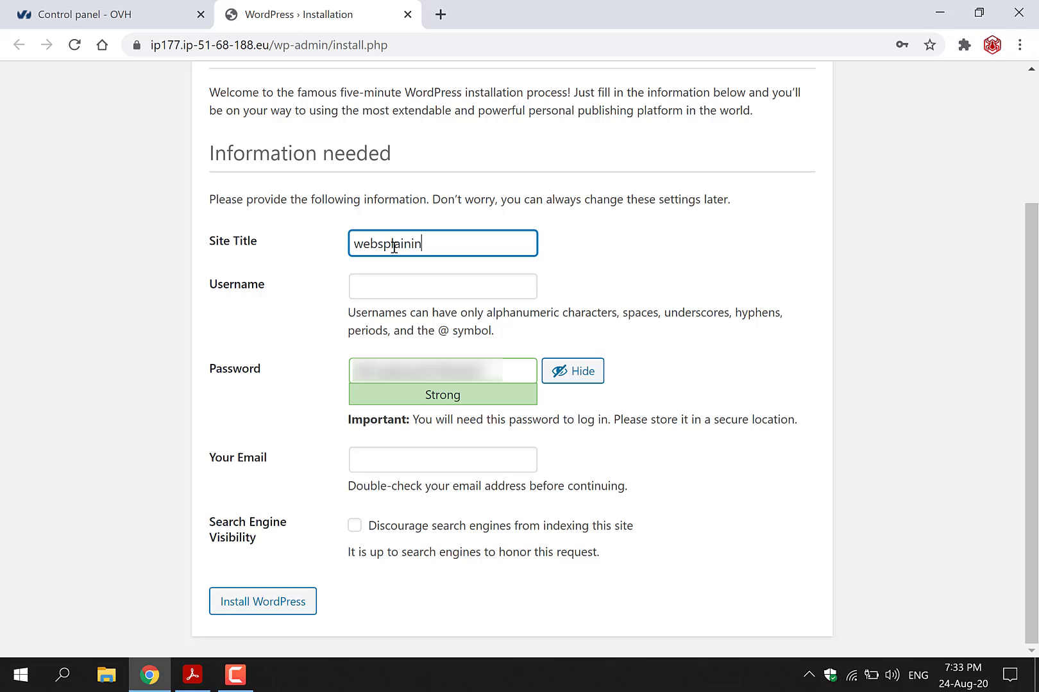
pyautogui.write('g')
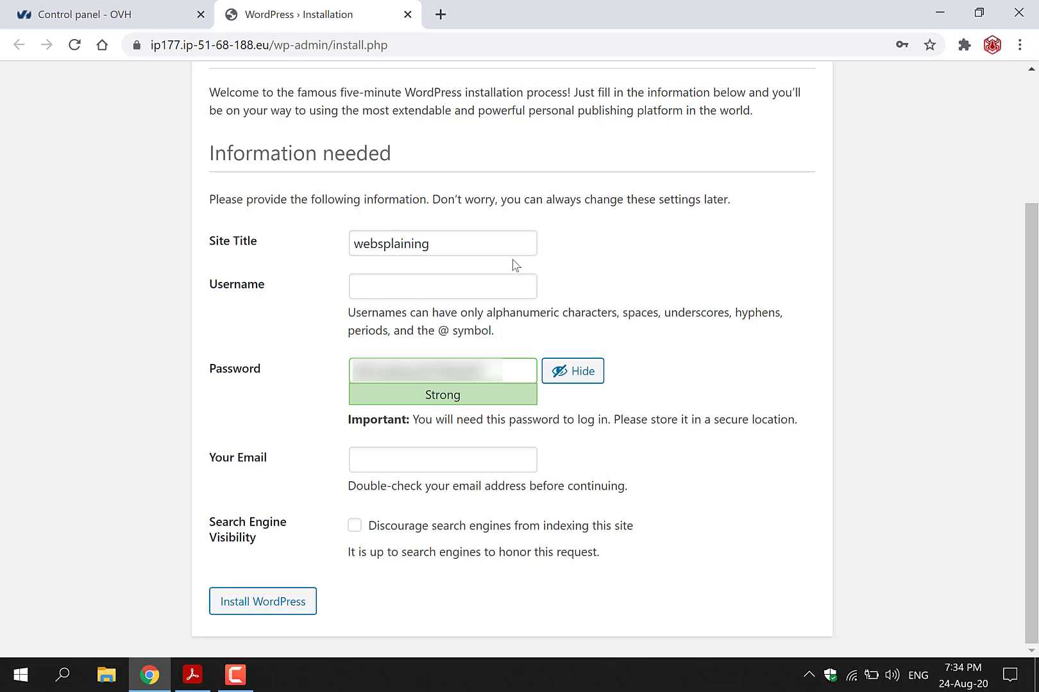
pyautogui.write('websplaine')
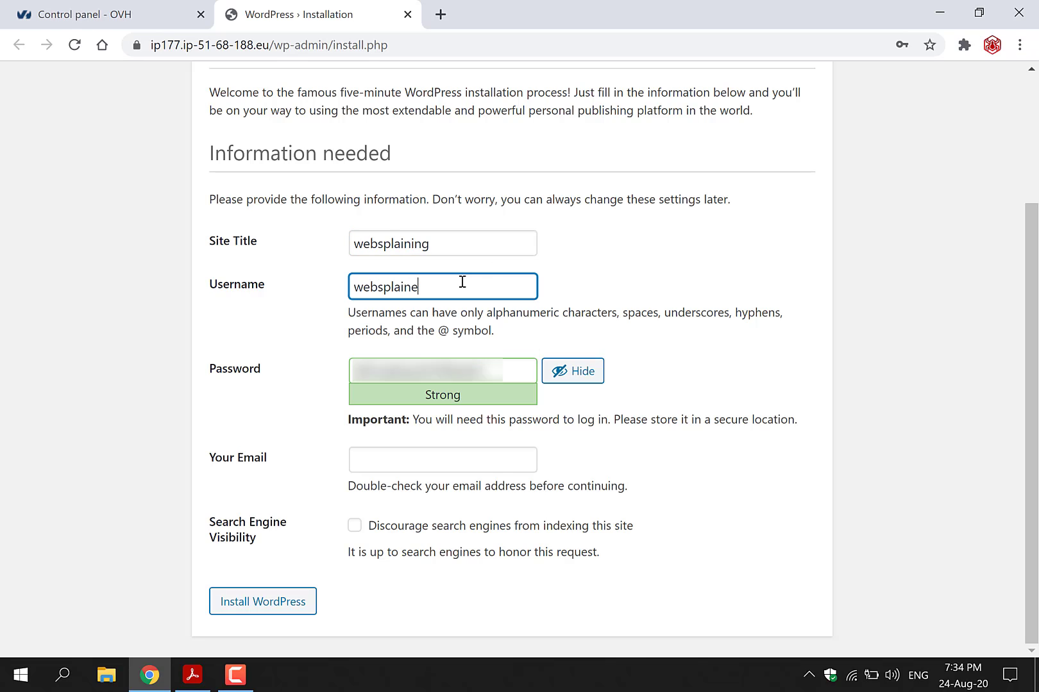
pyautogui.write('r')
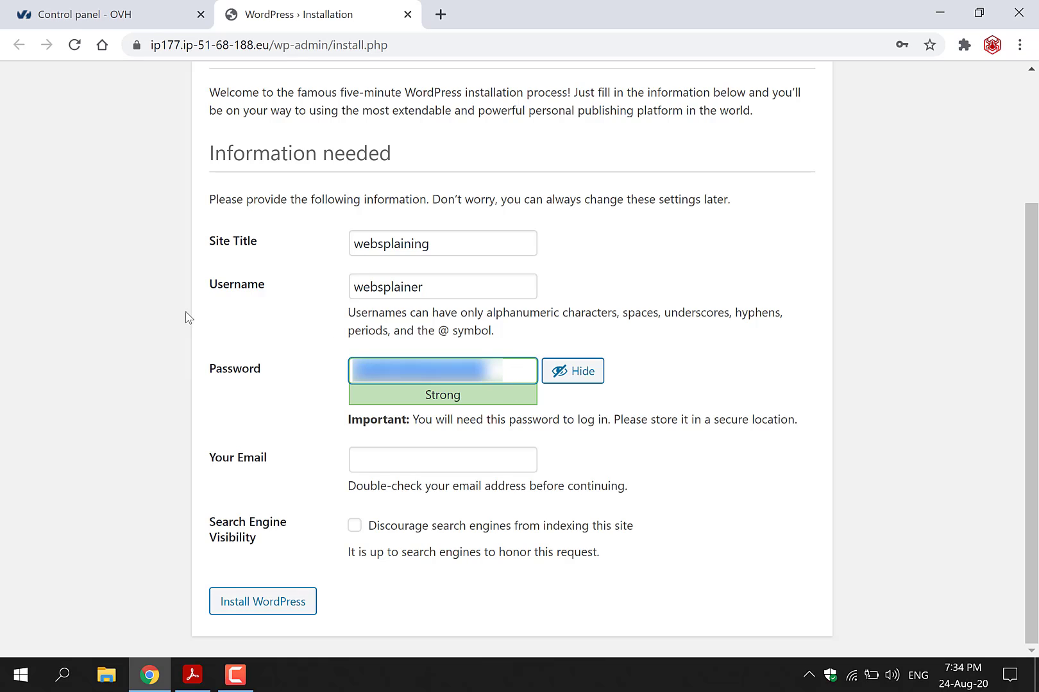
pyautogui.moveTo(526, 398)
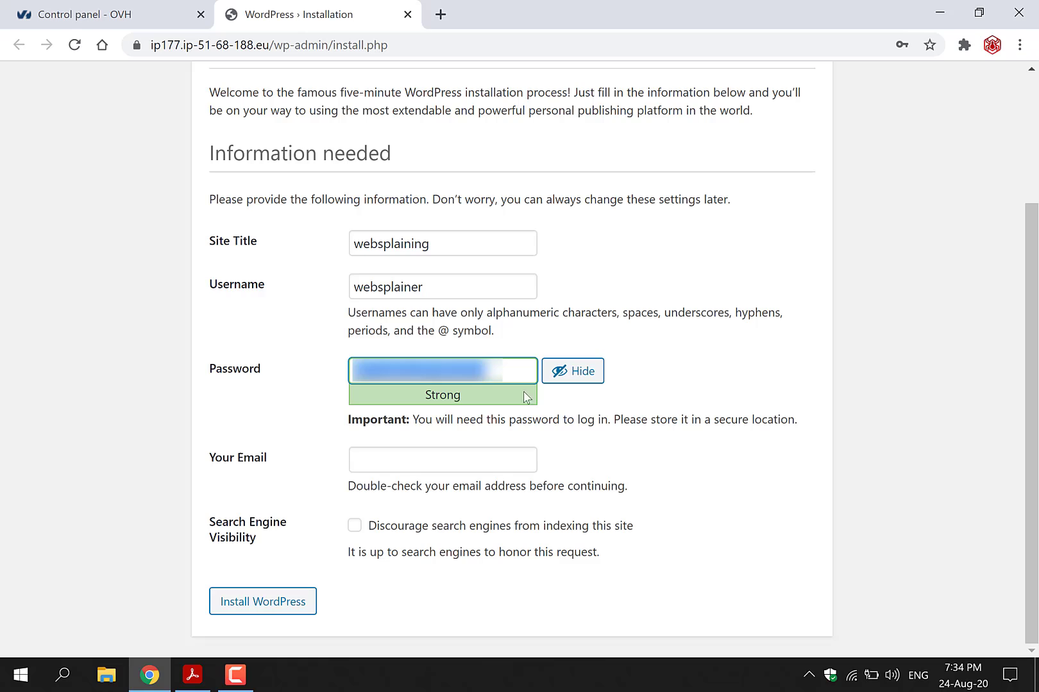
pyautogui.moveTo(527, 398)
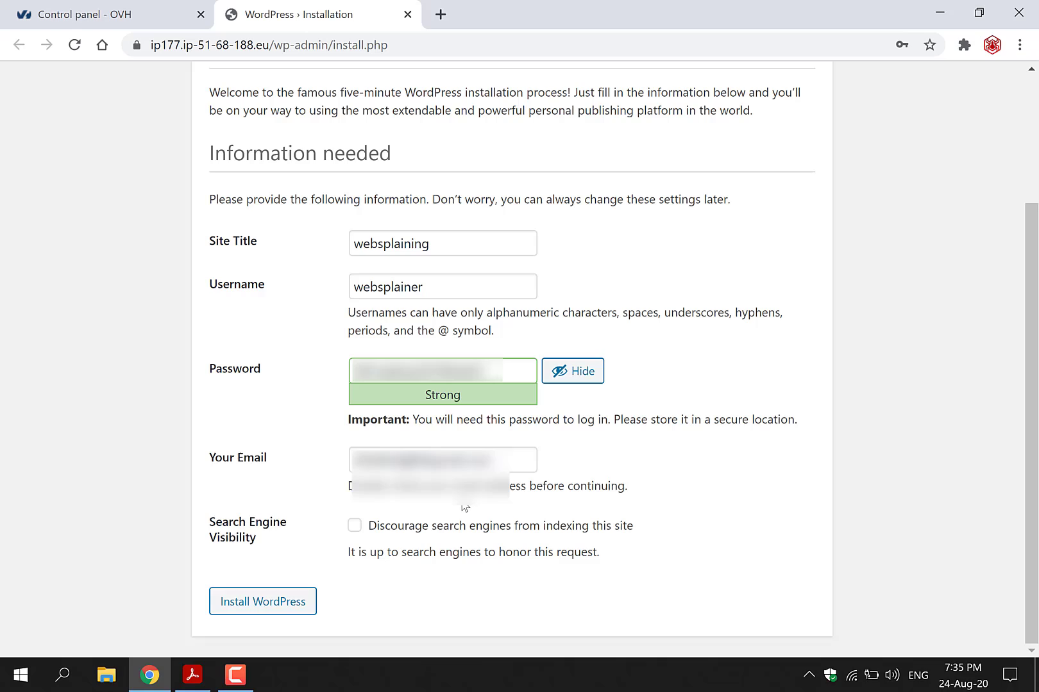
pyautogui.click(354, 526)
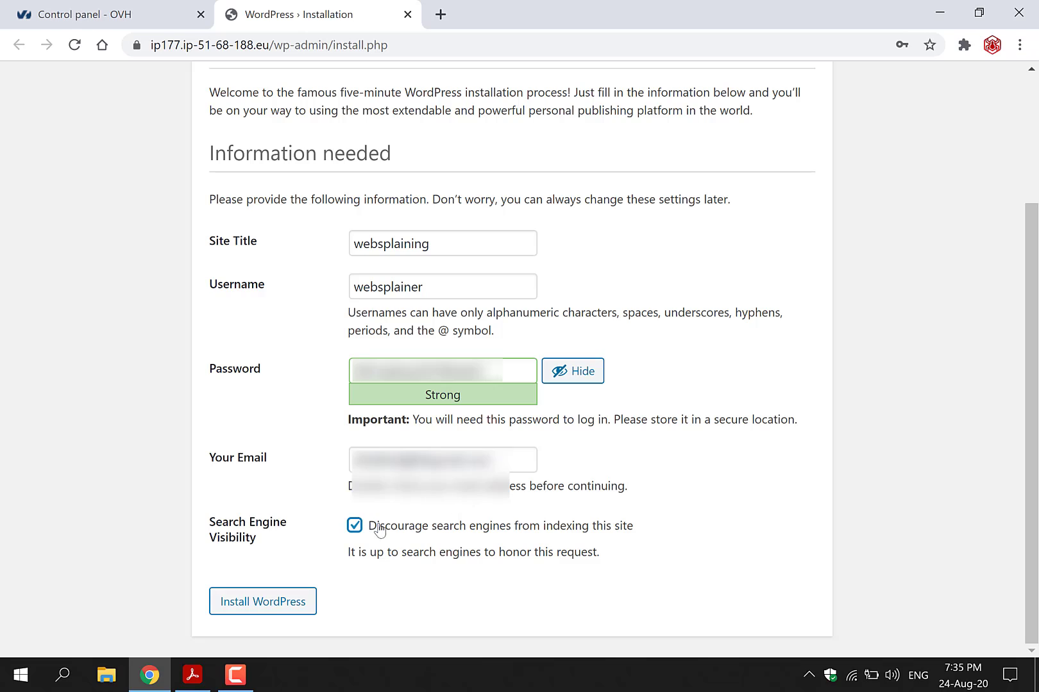
pyautogui.moveTo(516, 576)
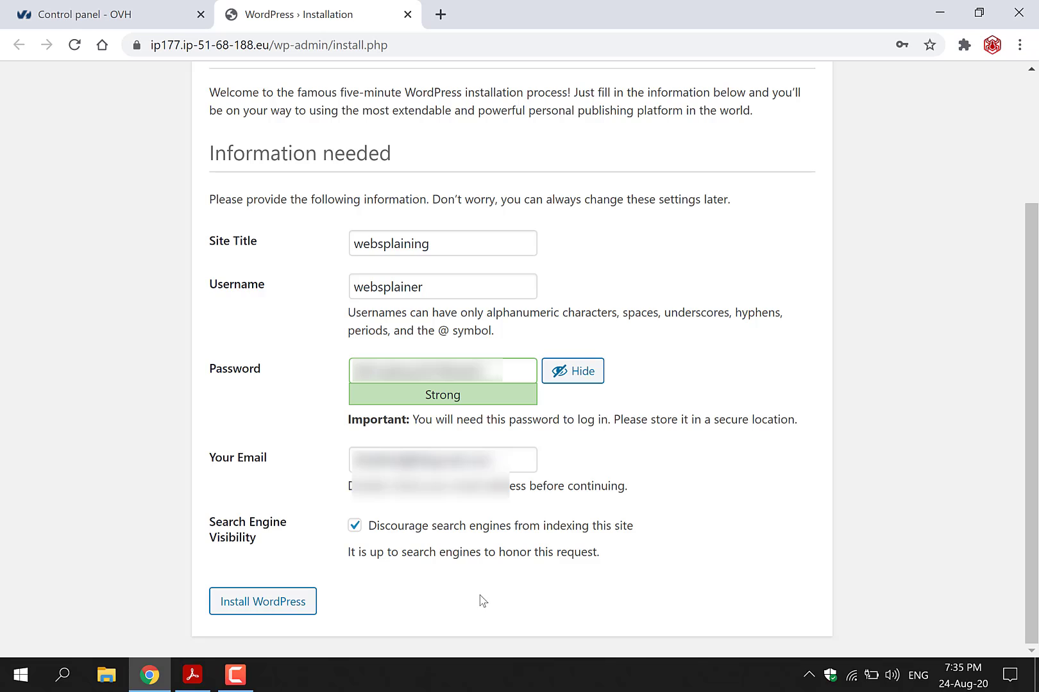
pyautogui.click(263, 601)
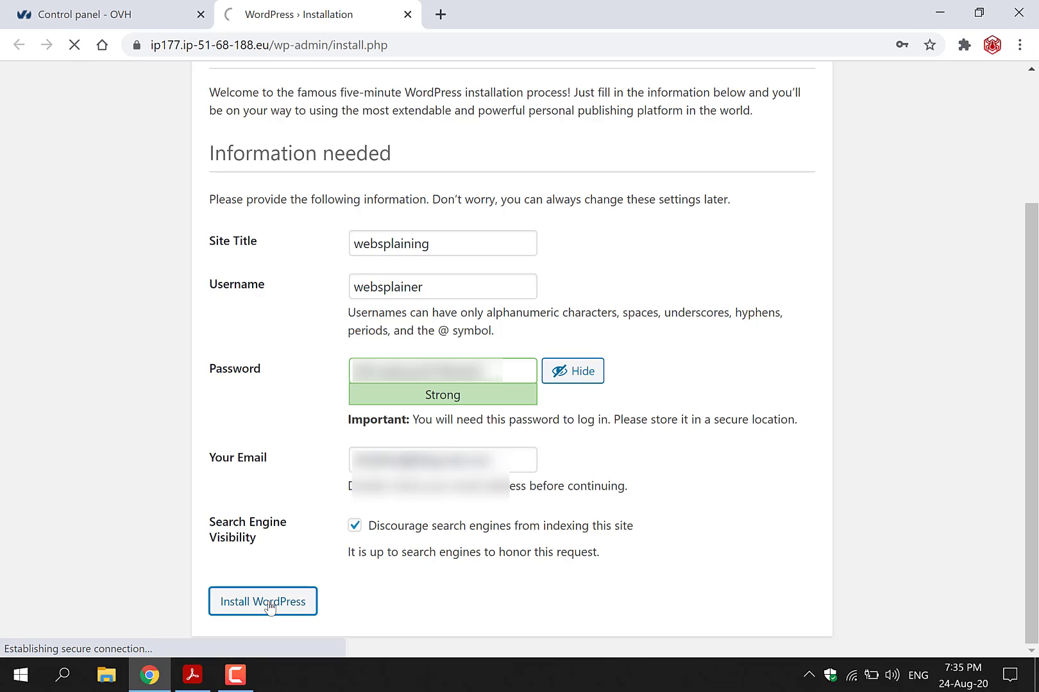
# - Log in to WordPress admin as 'Websplainer' with the password and Remember Me ticked
pyautogui.click(263, 602)
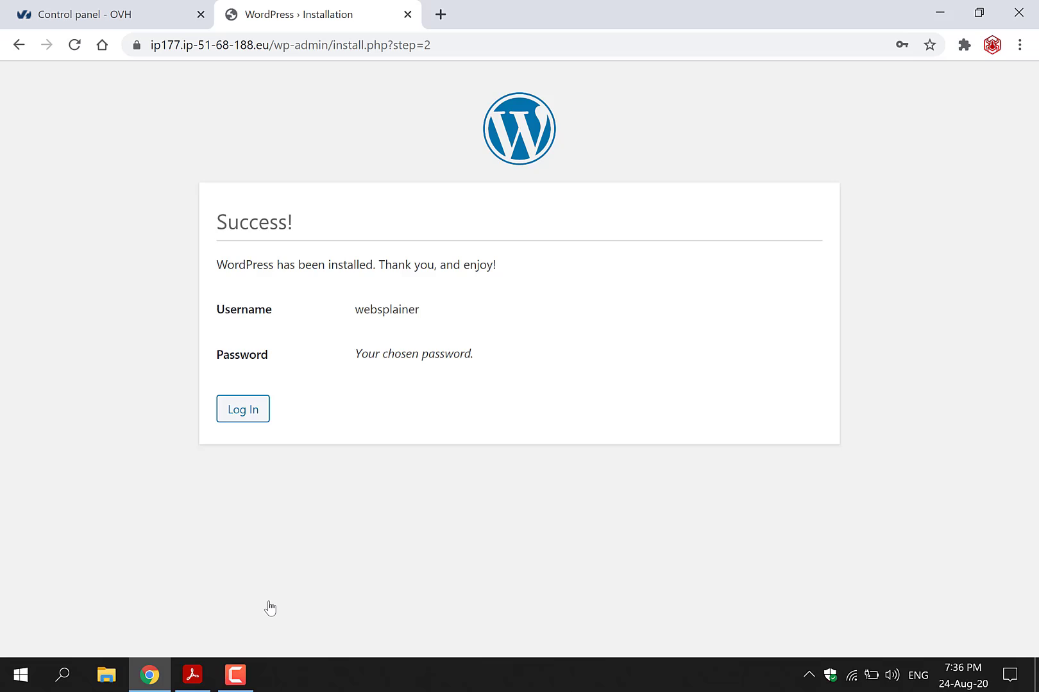
pyautogui.moveTo(317, 444)
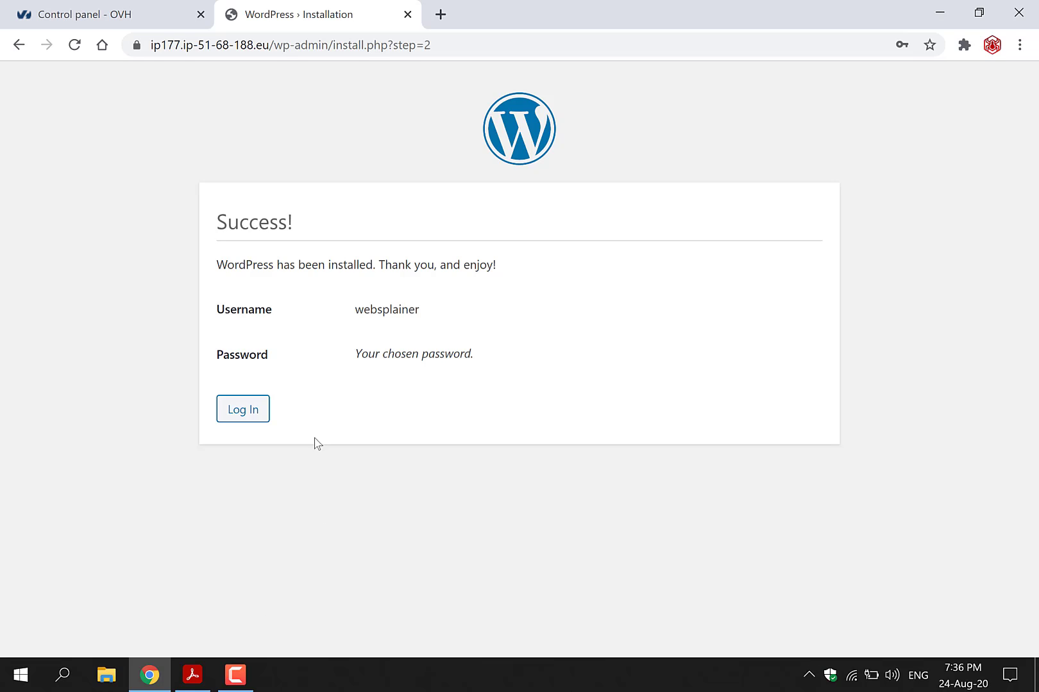
pyautogui.click(242, 409)
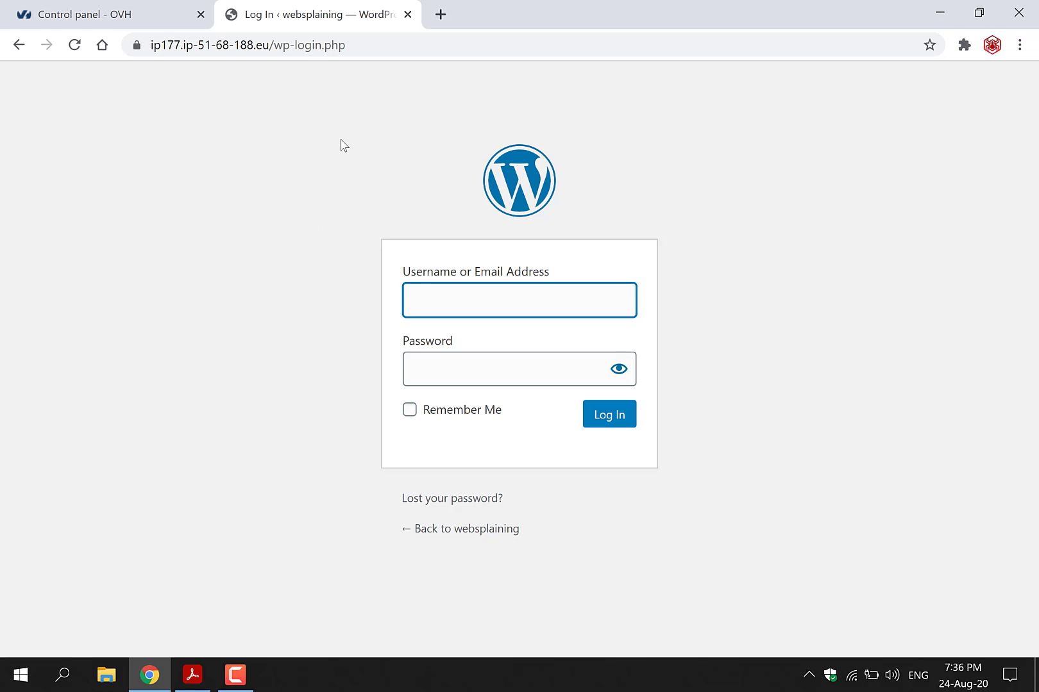
pyautogui.moveTo(366, 45)
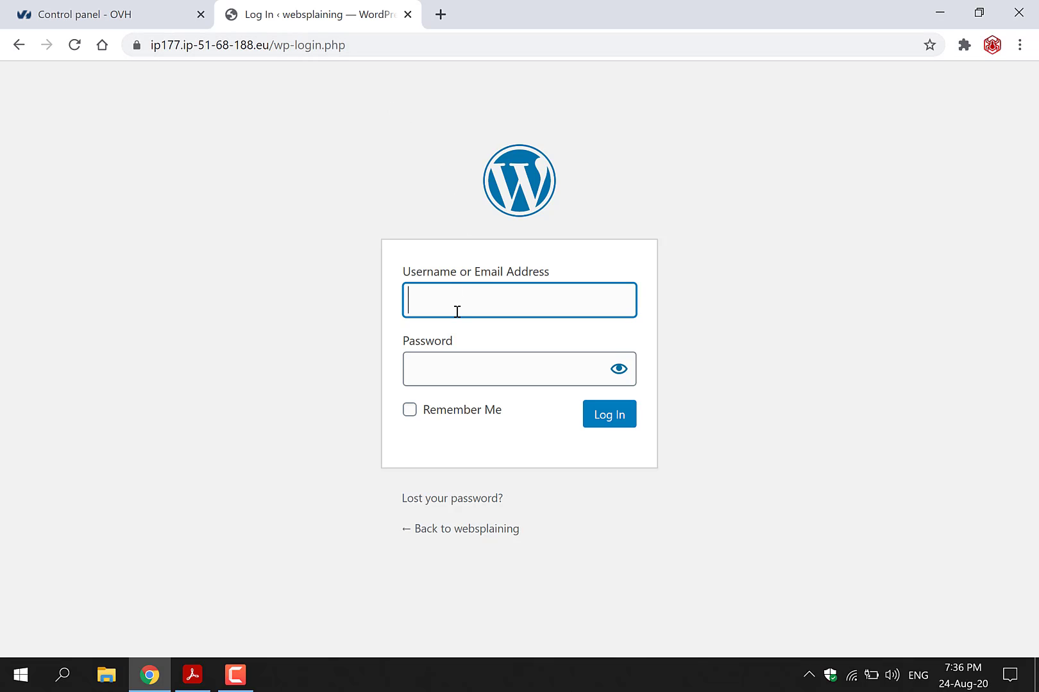
pyautogui.write('W')
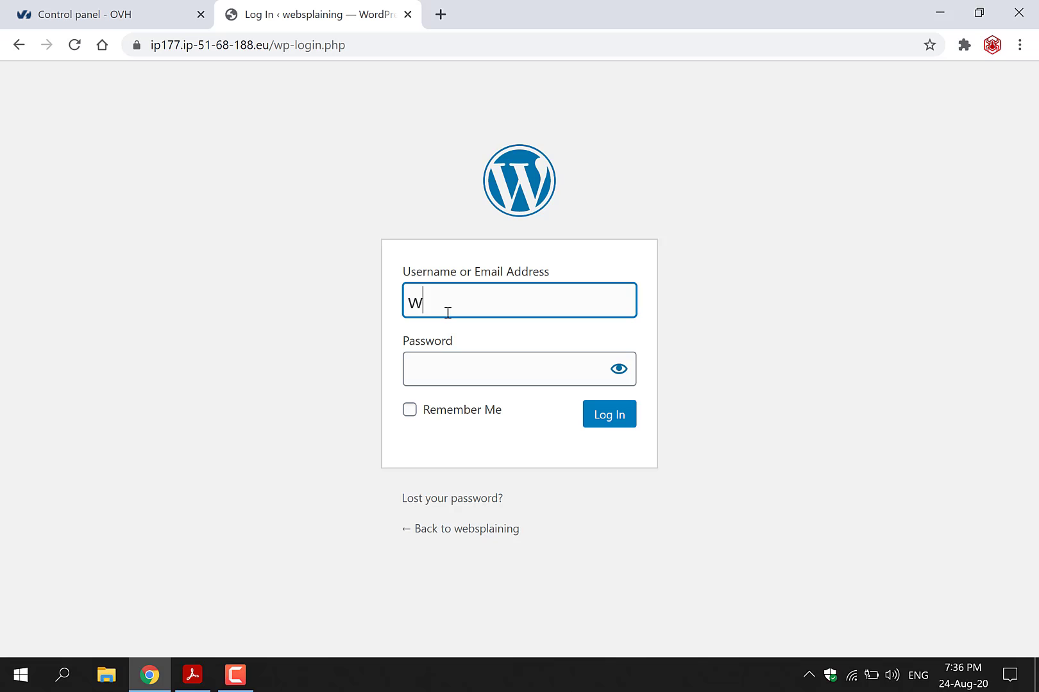
pyautogui.write('ebsplainer')
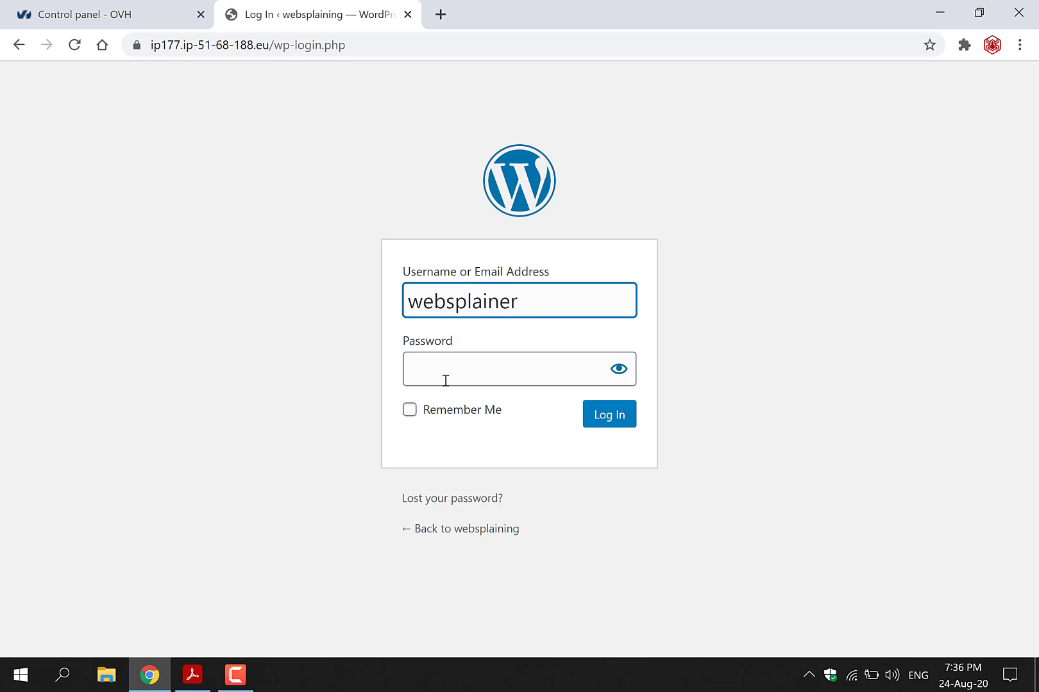
pyautogui.click(409, 409)
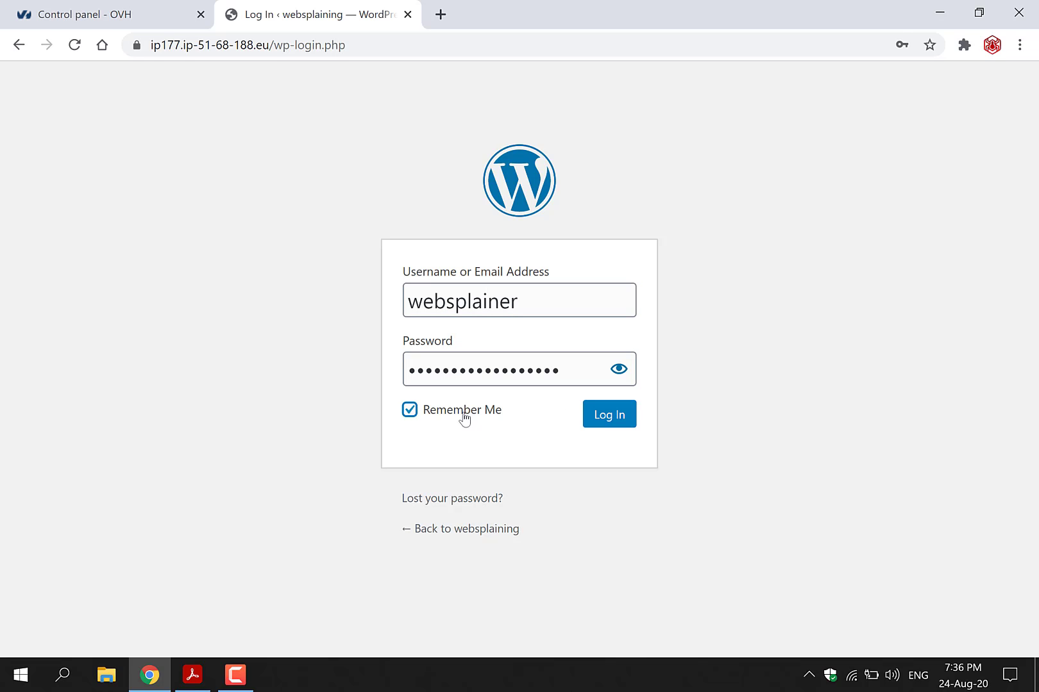
pyautogui.click(608, 414)
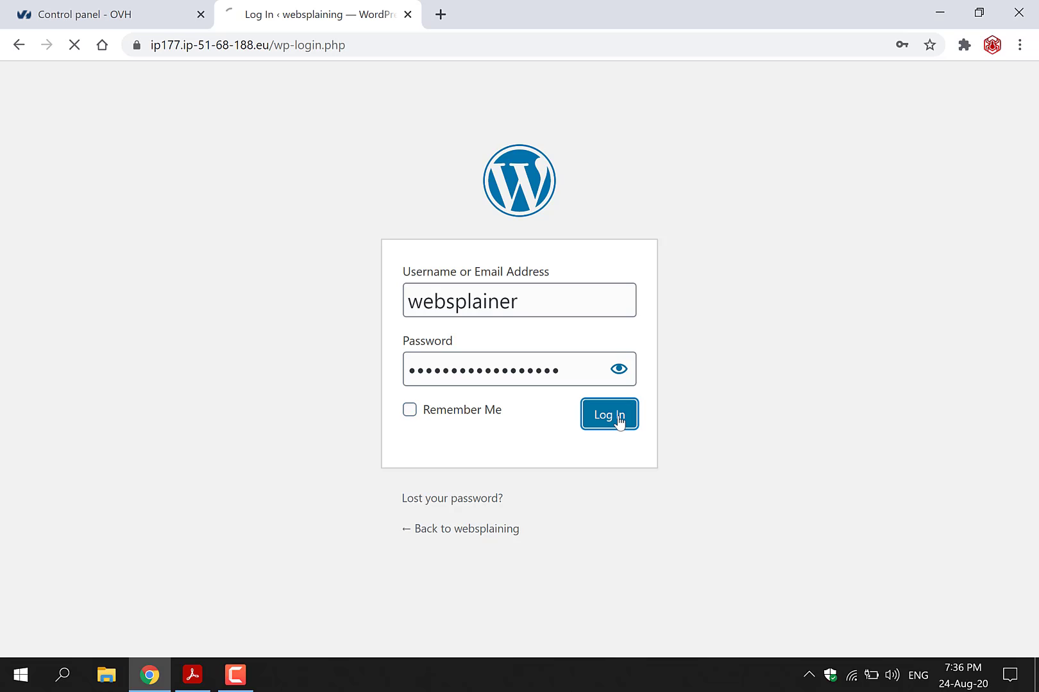
pyautogui.click(607, 414)
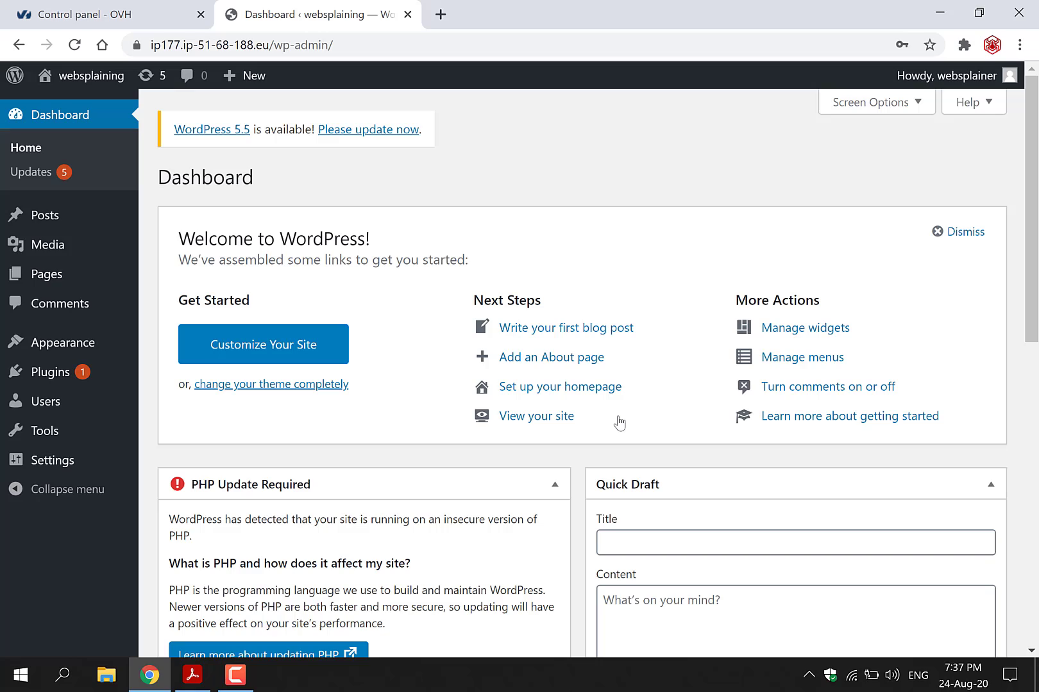
pyautogui.moveTo(641, 271)
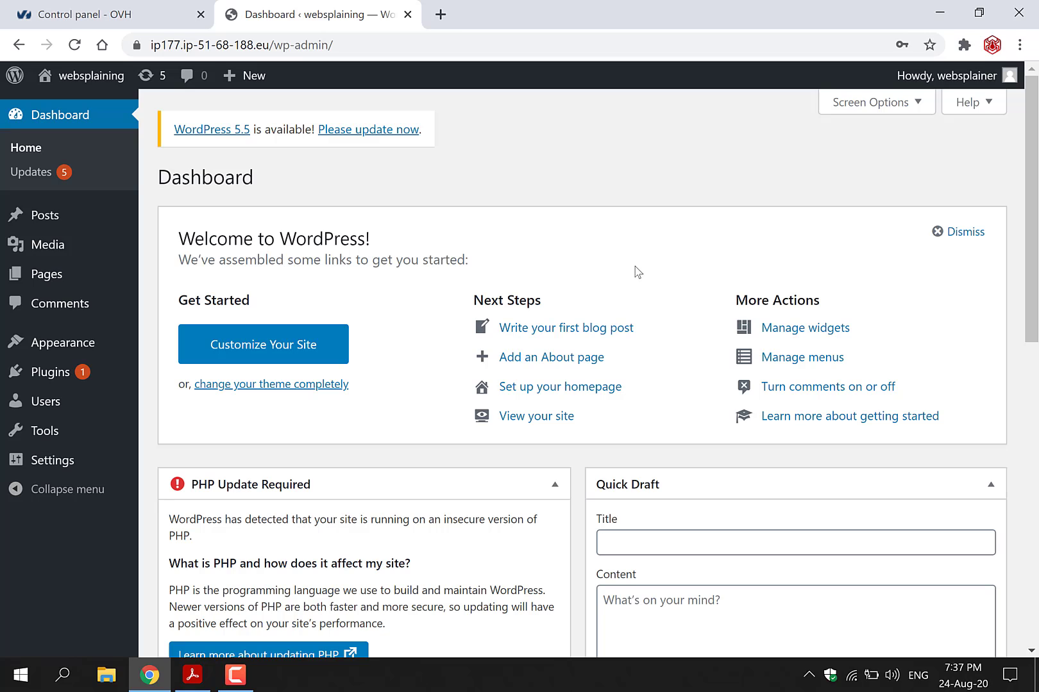
# - Switch from the WordPress dashboard to the emailed login details PDF in Acrobat
pyautogui.click(193, 674)
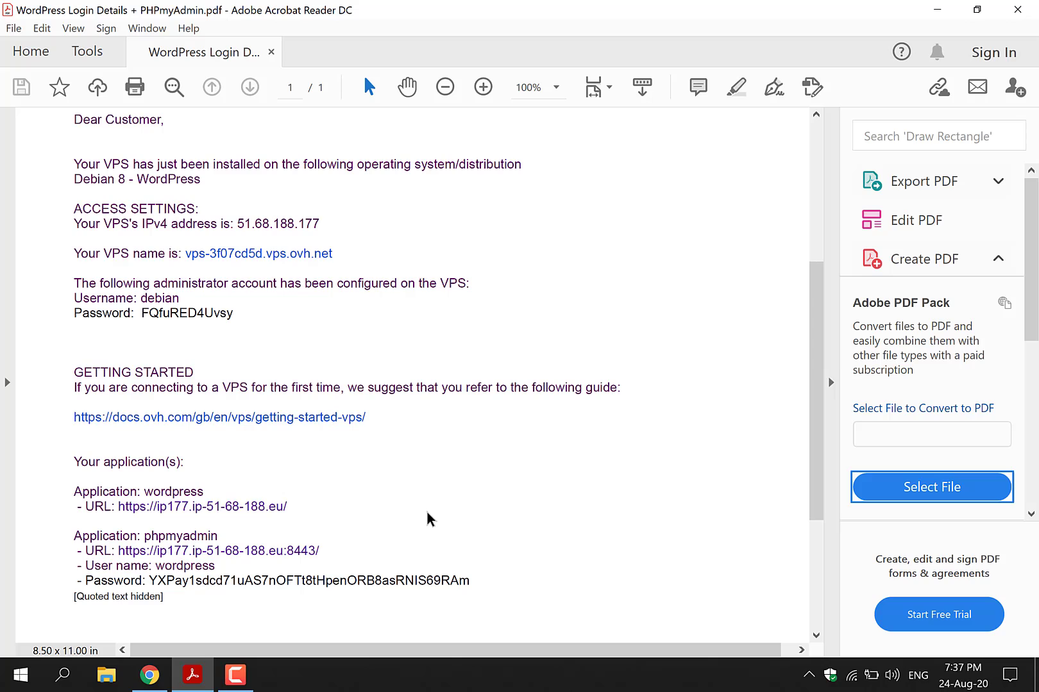
pyautogui.moveTo(250, 539)
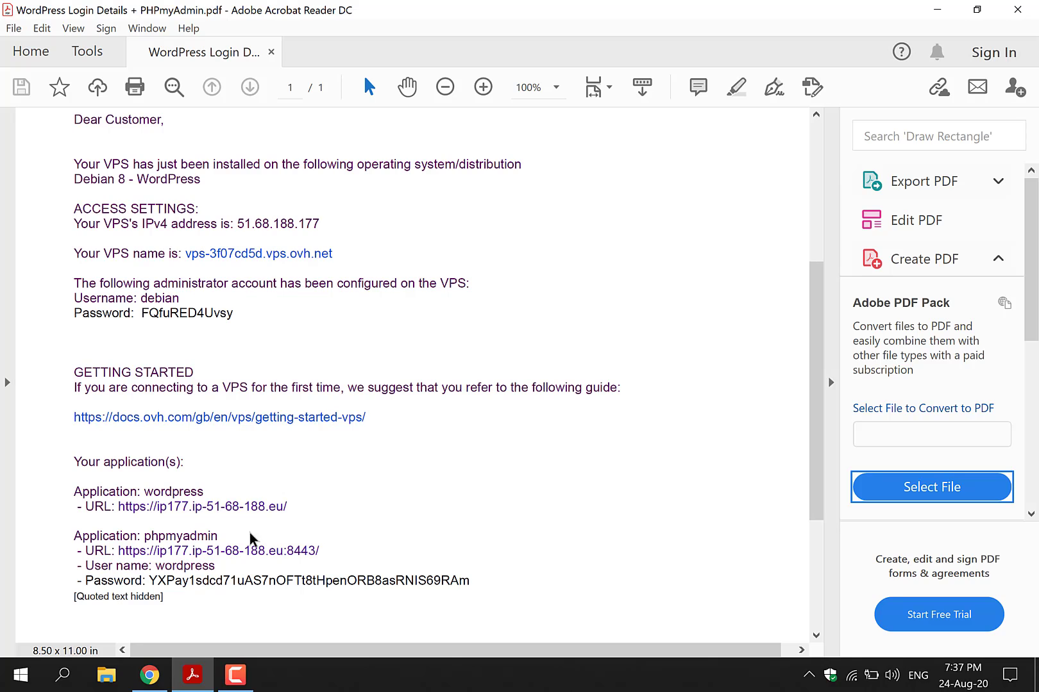
pyautogui.moveTo(216, 551)
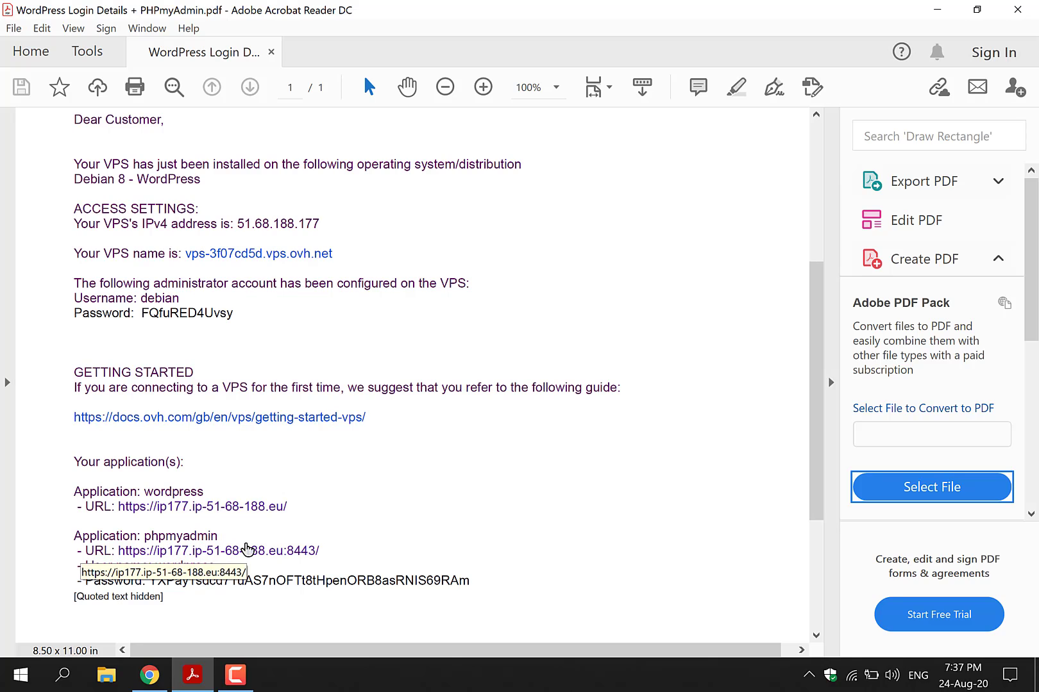
pyautogui.moveTo(345, 554)
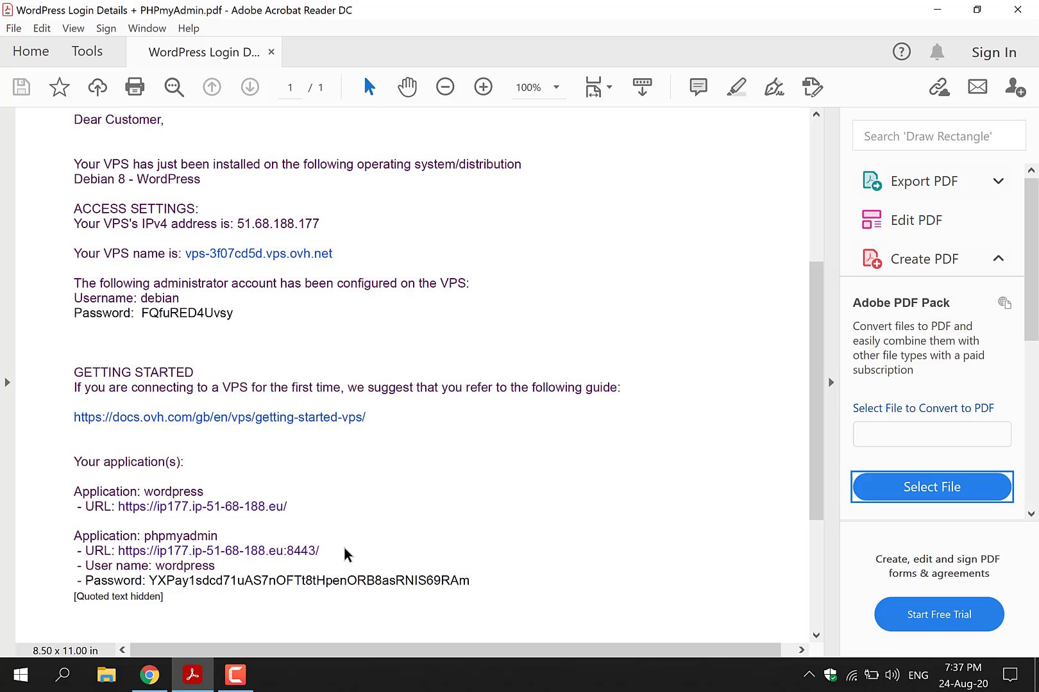
pyautogui.moveTo(250, 606)
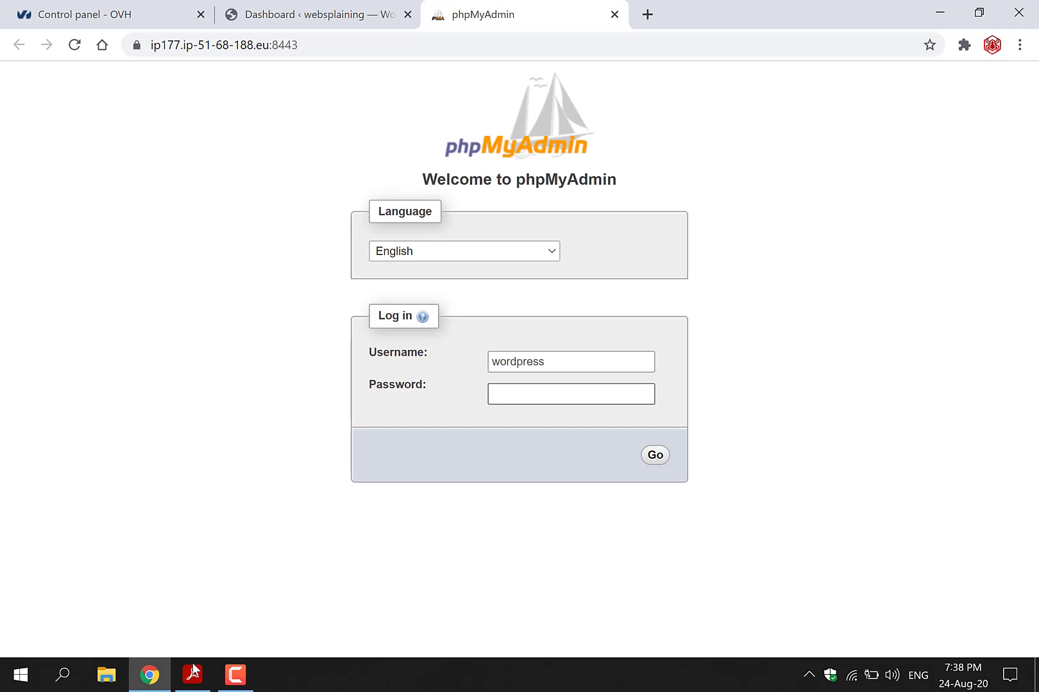
# - Enter the emailed phpMyAdmin password for the wordpress user and submit the login with Go
pyautogui.click(193, 676)
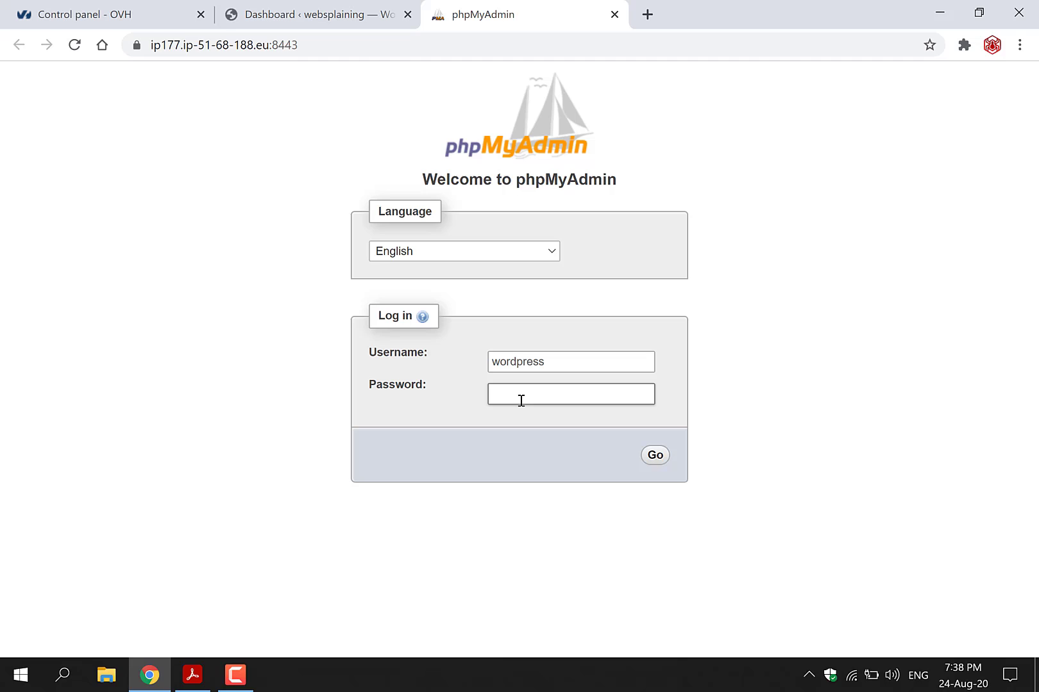
pyautogui.click(654, 456)
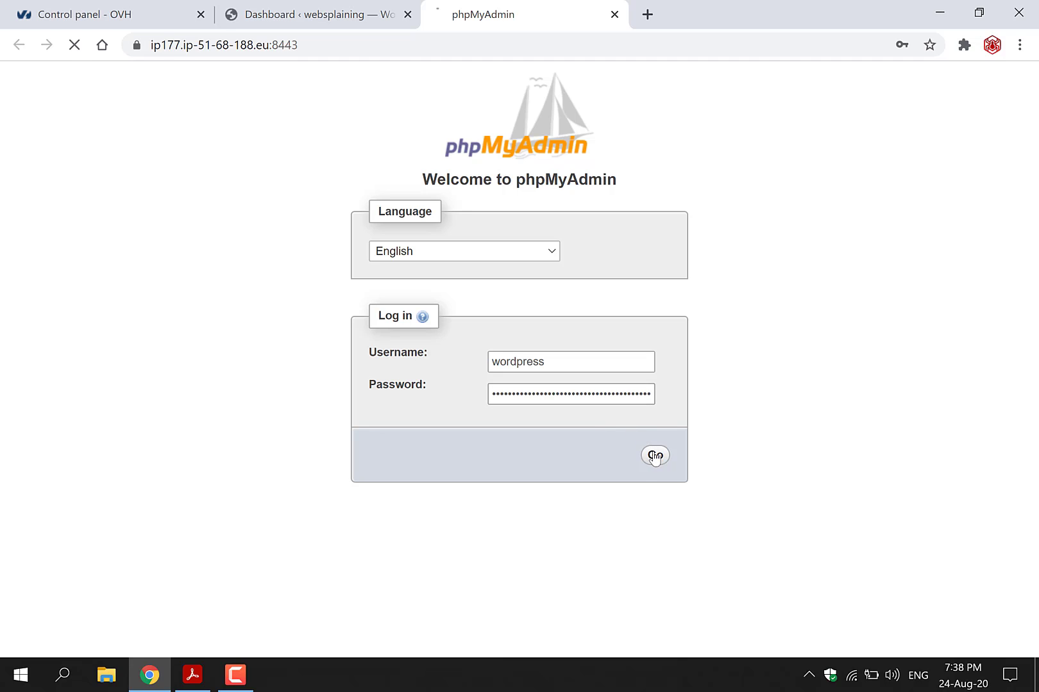
pyautogui.click(654, 456)
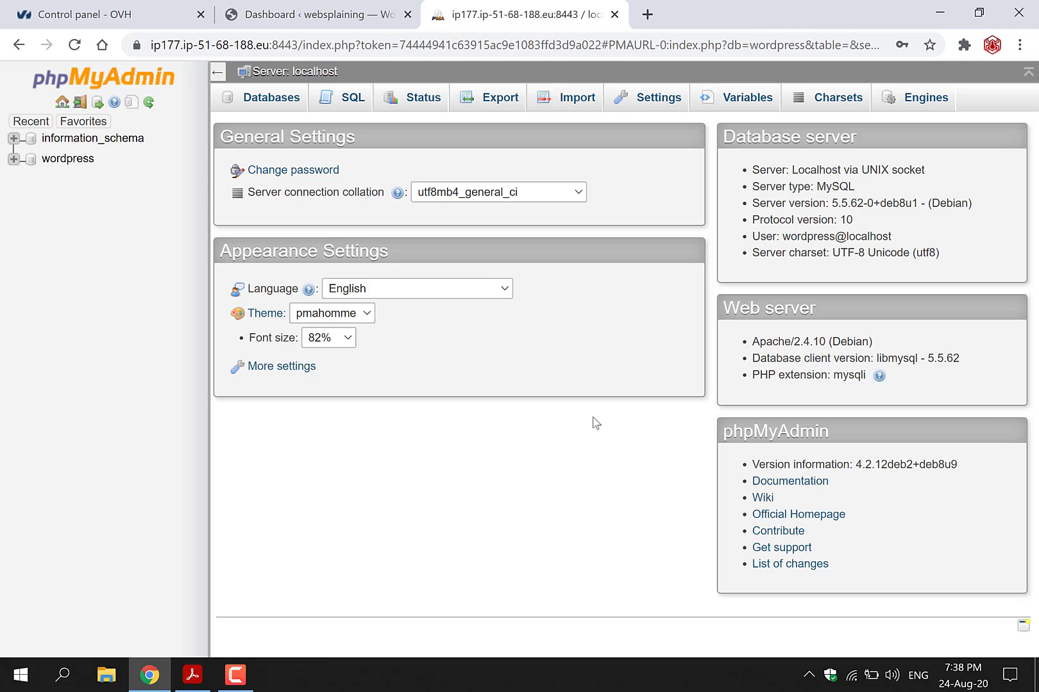
pyautogui.moveTo(336, 441)
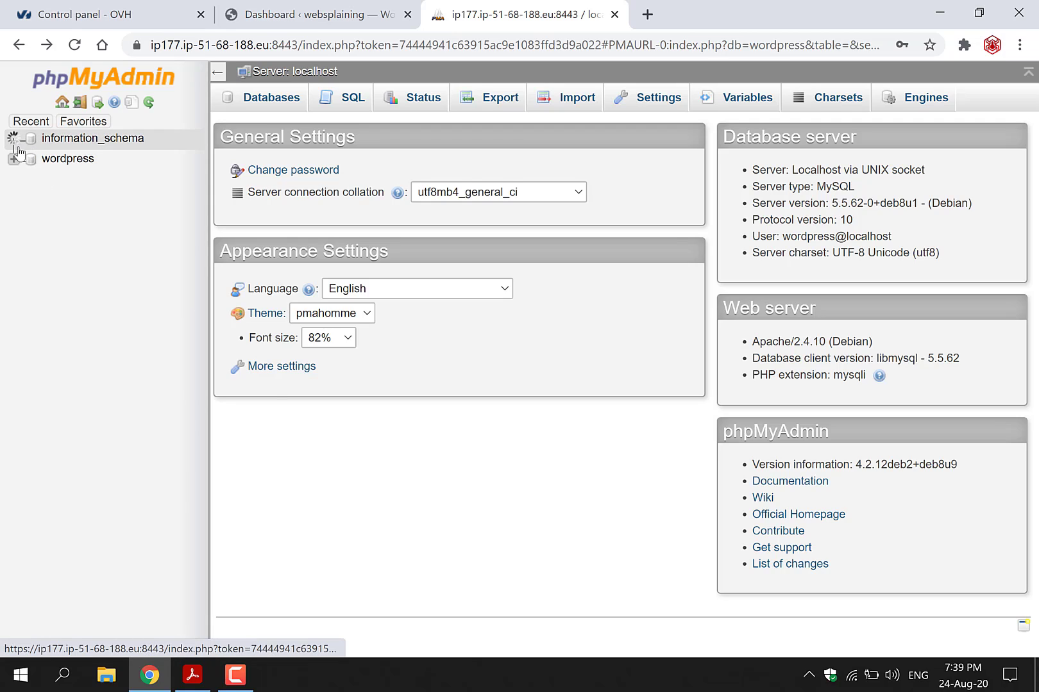
# - Expand information_schema to list its tables, then return to the WordPress dashboard tab
pyautogui.click(93, 137)
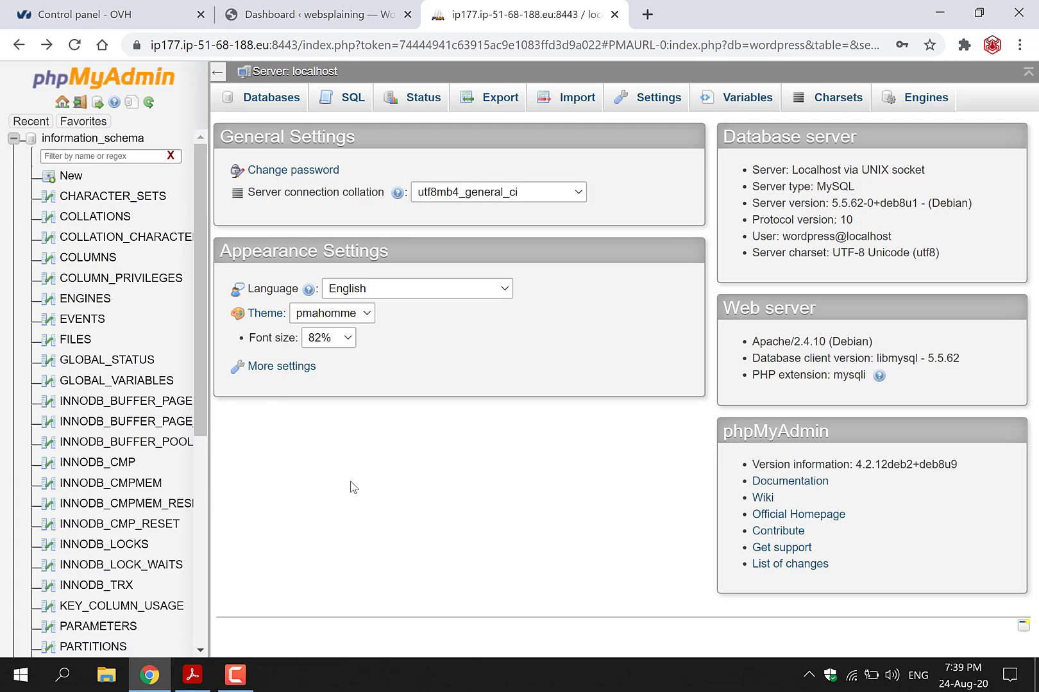
pyautogui.moveTo(422, 97)
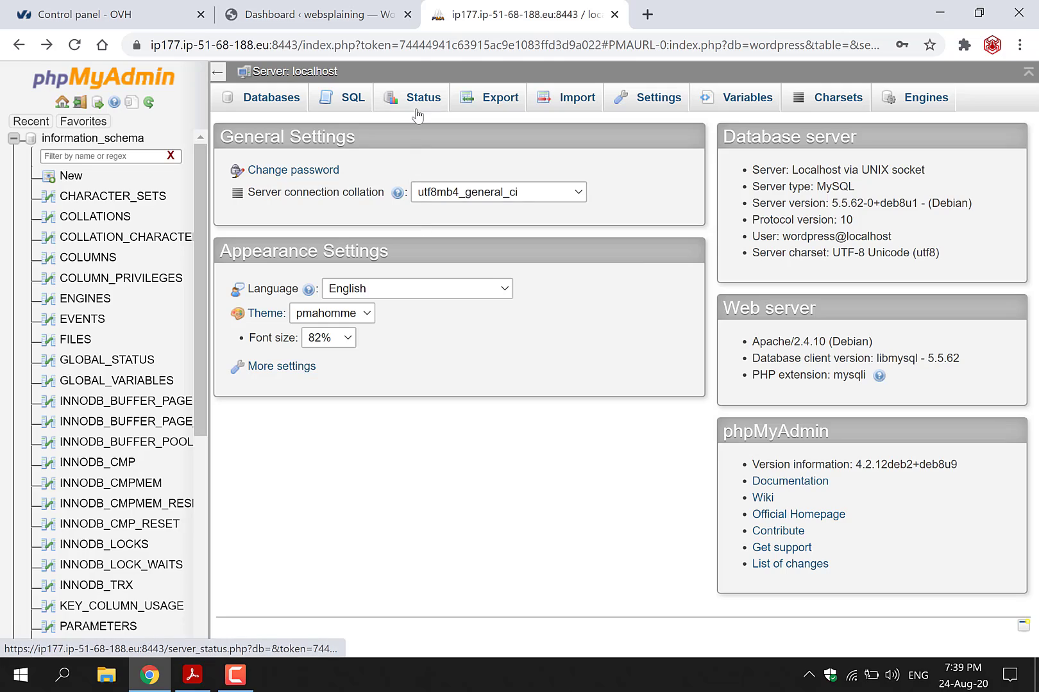
pyautogui.moveTo(499, 98)
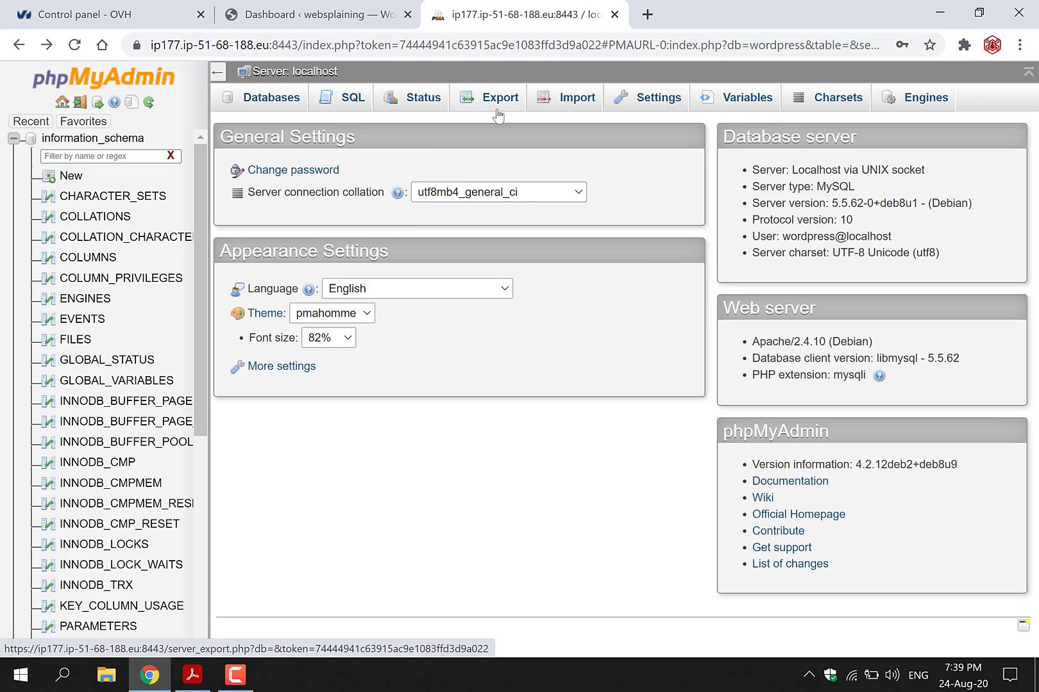
pyautogui.moveTo(607, 112)
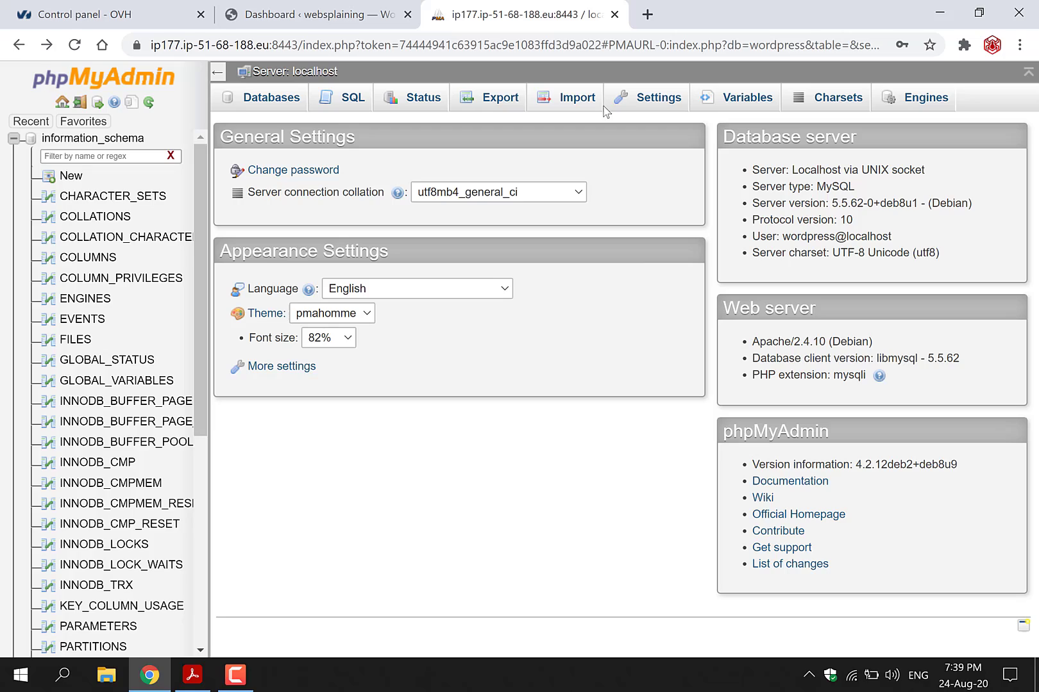
pyautogui.moveTo(608, 133)
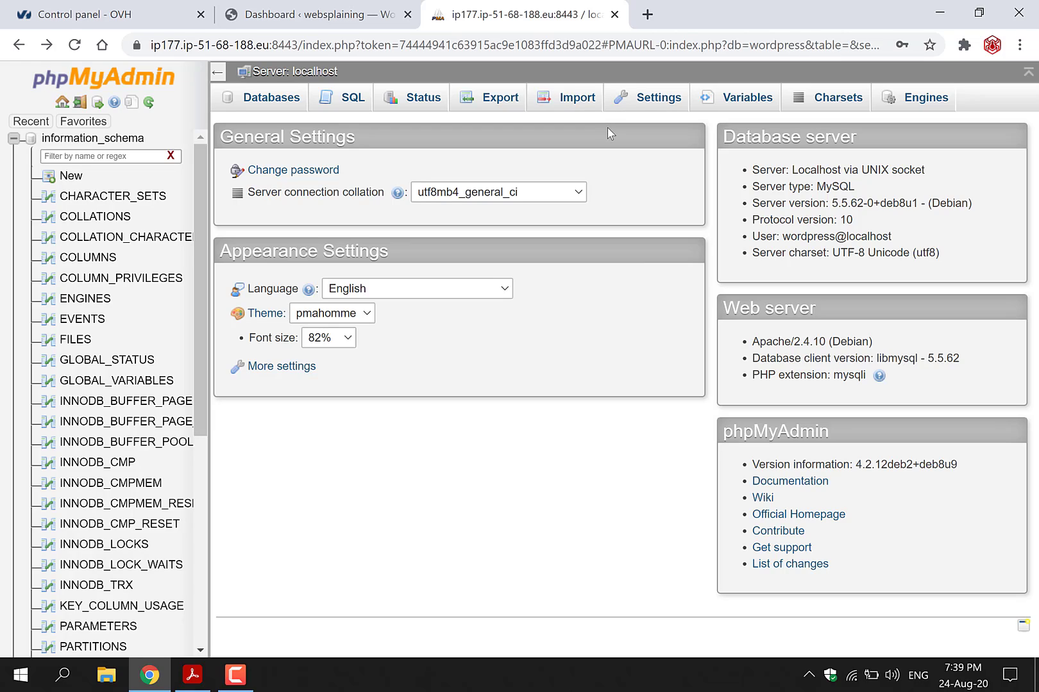
pyautogui.click(318, 14)
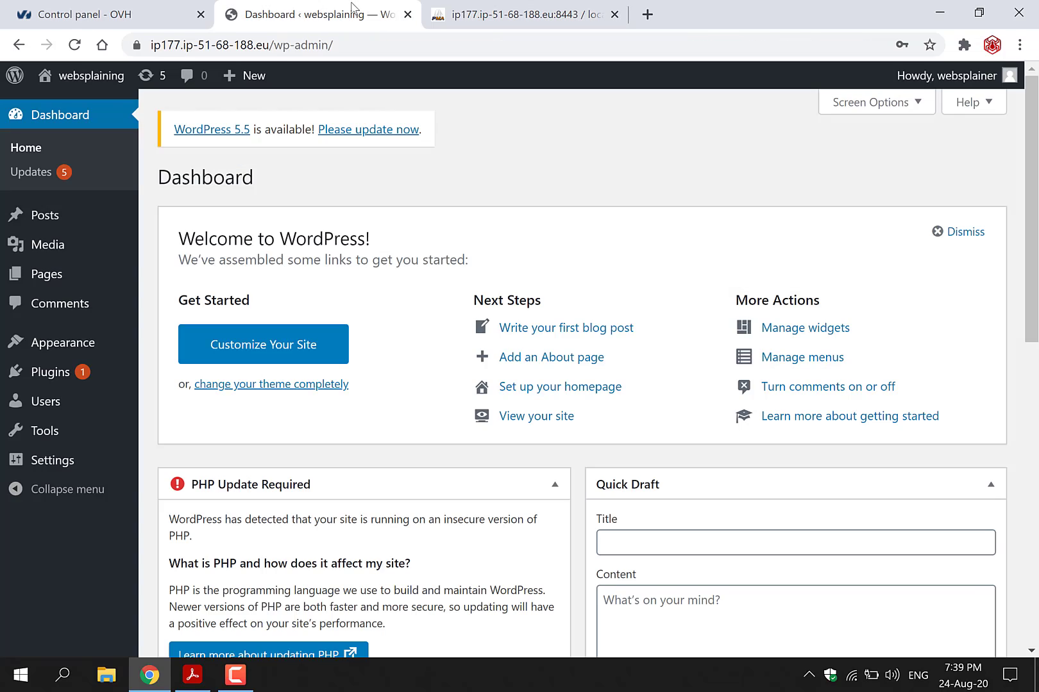